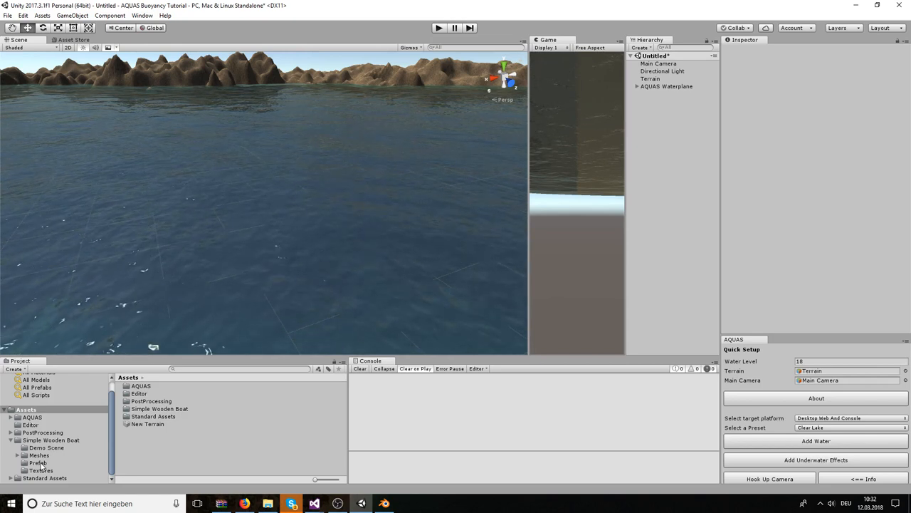
- Drag Boat_Prefab from the Simple Wooden Boat prefab folder onto the water and expand it in the Hierarchy
{"action": "left_click", "coordinate": [37, 461]}
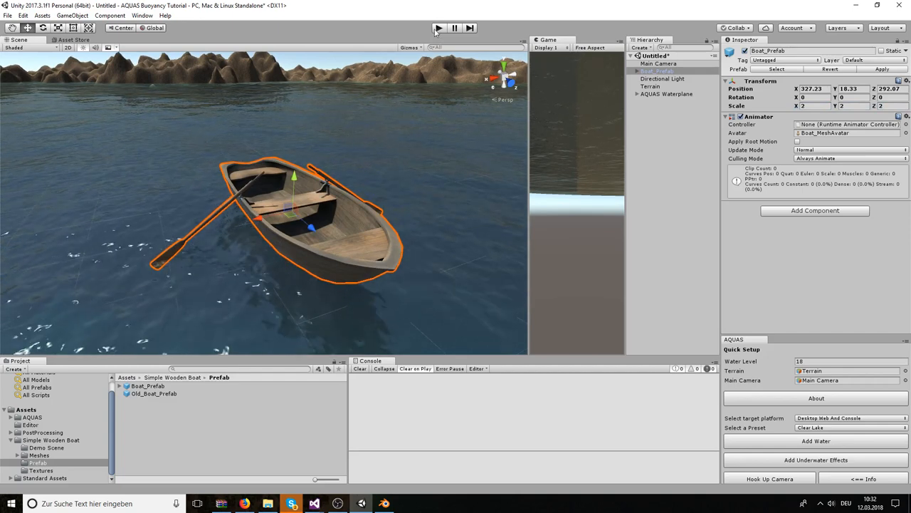
{"action": "left_click", "coordinate": [438, 28]}
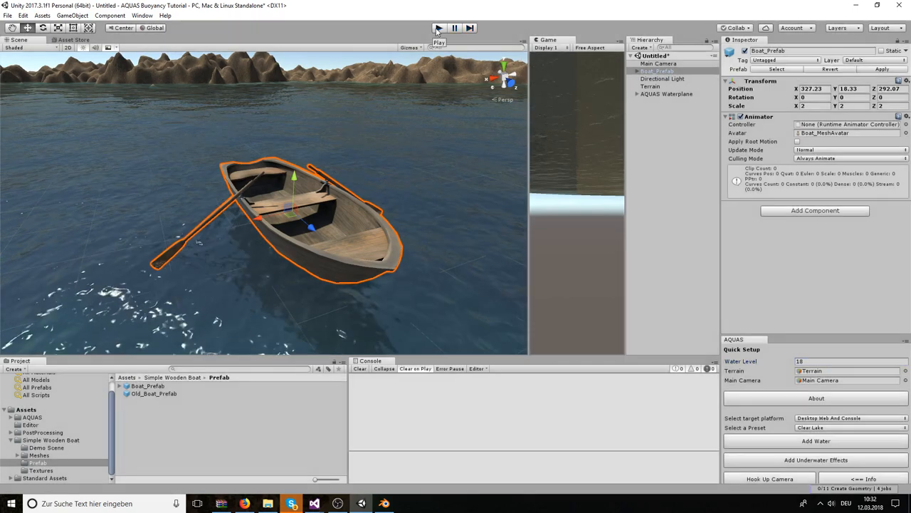
{"action": "left_click", "coordinate": [438, 28]}
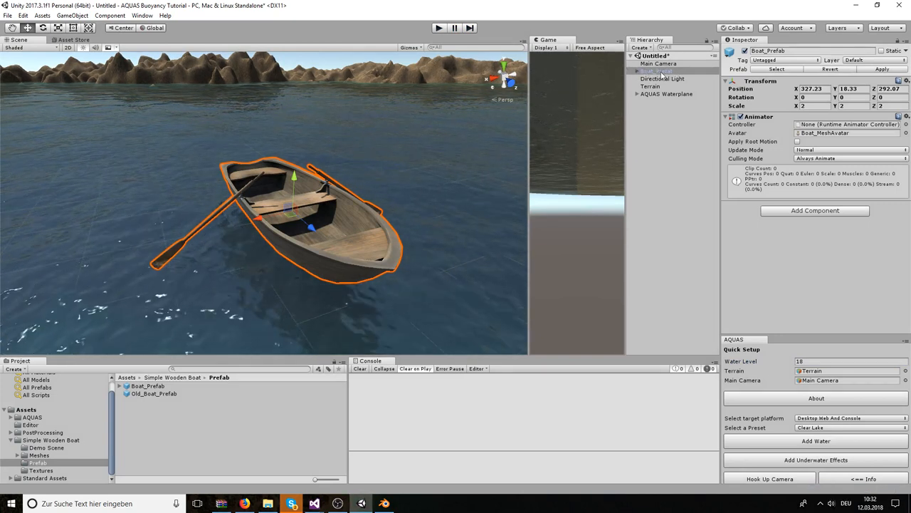
{"action": "left_click", "coordinate": [638, 71]}
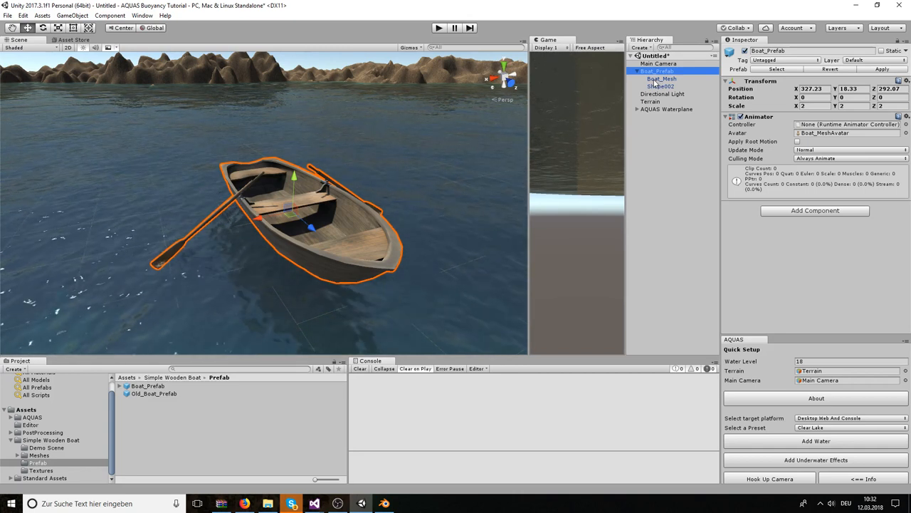
- Select Boat_Mesh and bring up the Add Component list showing the AQUAS category
{"action": "left_click", "coordinate": [657, 71]}
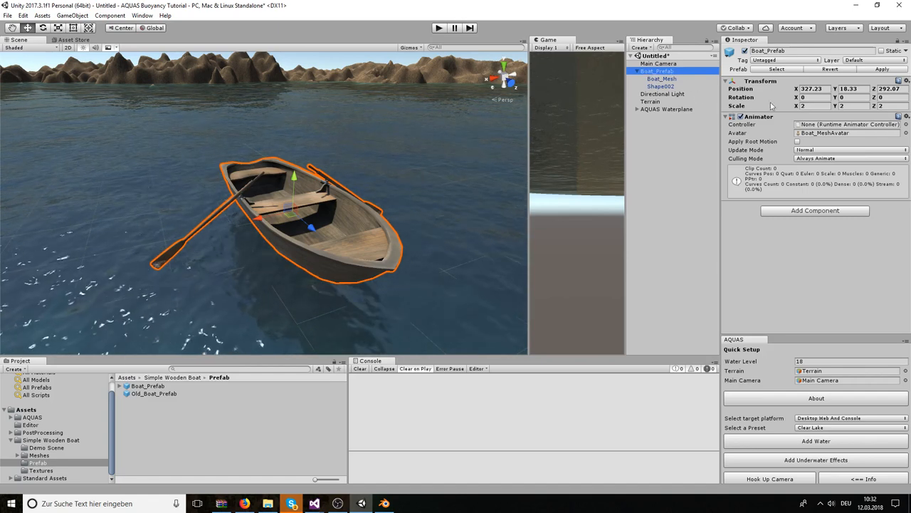
{"action": "left_click", "coordinate": [661, 78]}
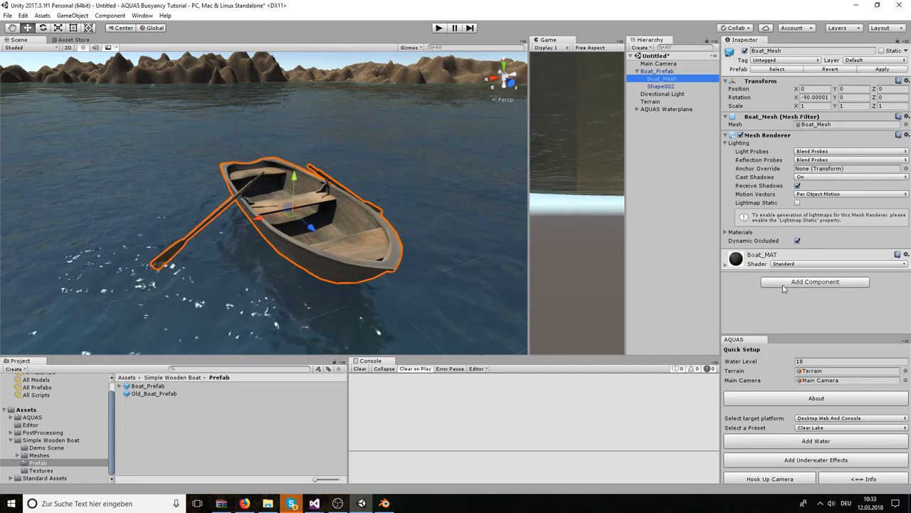
{"action": "left_click", "coordinate": [815, 282]}
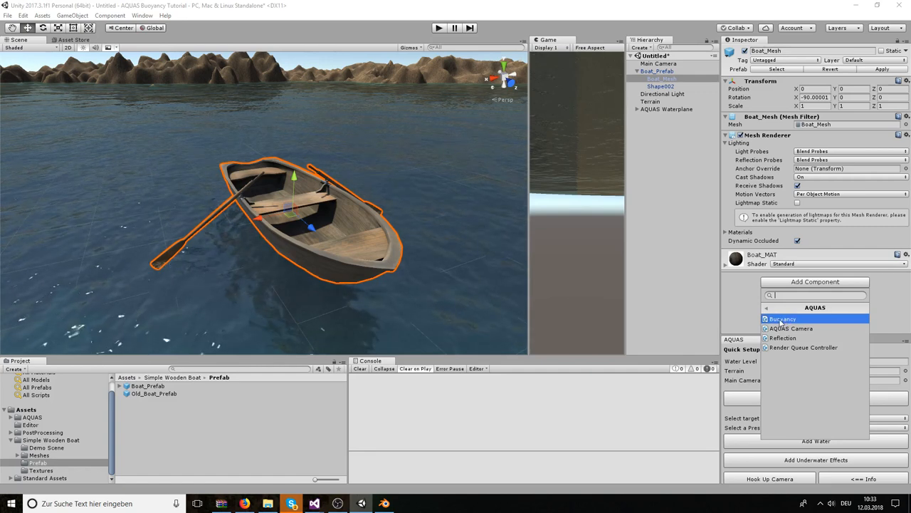
- Add AQUAS Buoyancy and a Mesh Collider to Boat_Mesh, reordering the collider first and breaking the prefab instance
{"action": "left_click", "coordinate": [782, 319]}
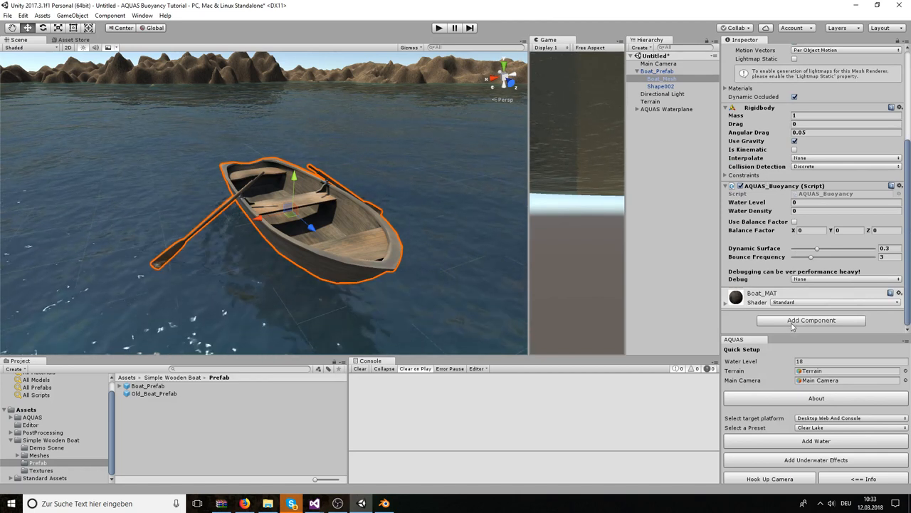
{"action": "left_click", "coordinate": [811, 318]}
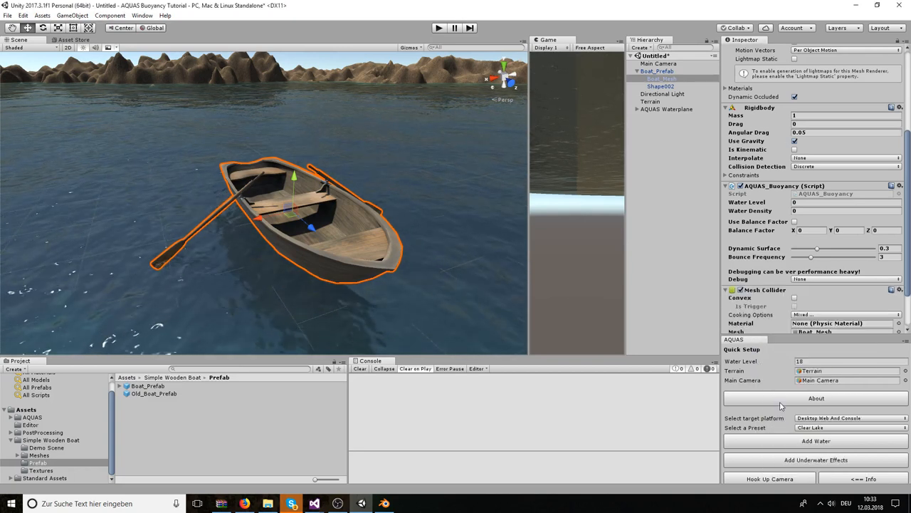
{"action": "scroll", "scroll_direction": "down", "scroll_amount": 3}
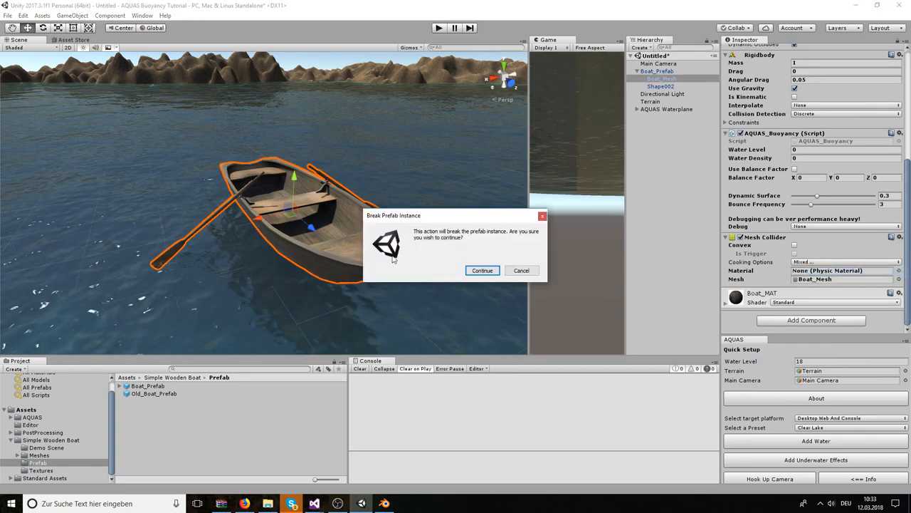
{"action": "left_click", "coordinate": [481, 270]}
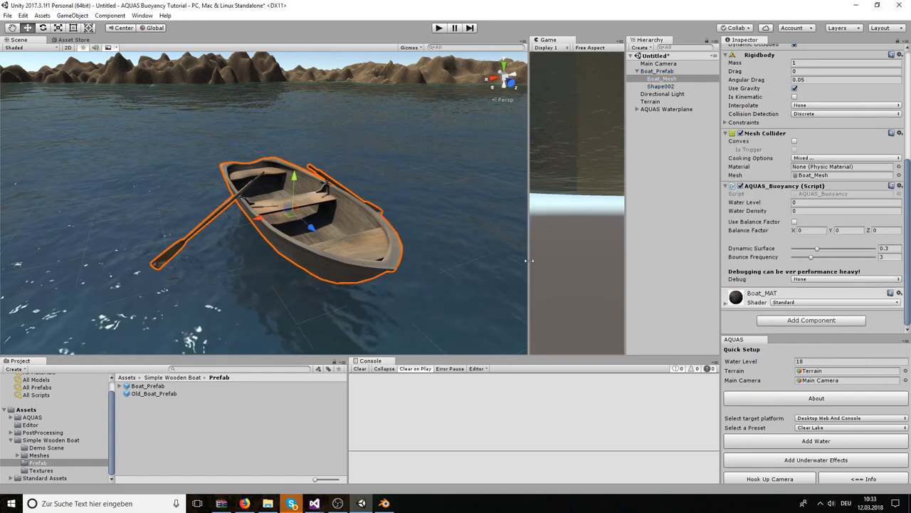
{"action": "scroll", "scroll_direction": "up", "scroll_amount": 3}
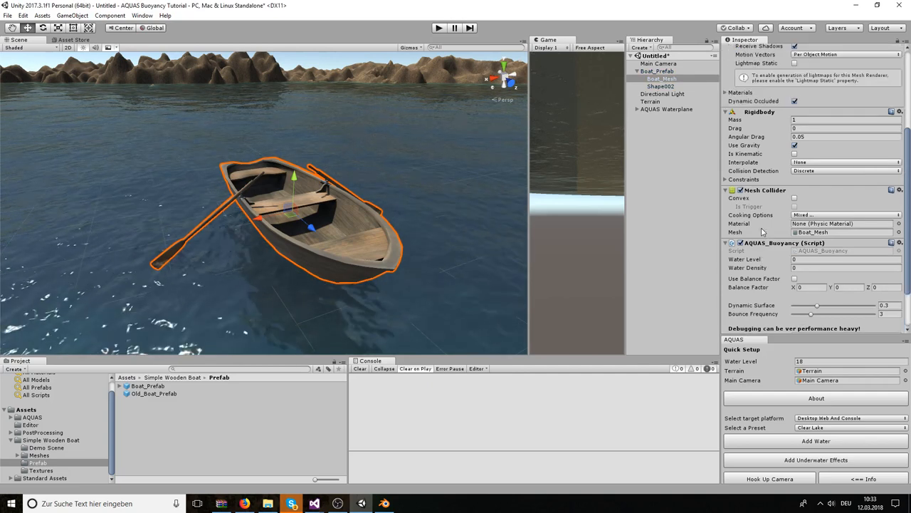
{"action": "scroll", "scroll_direction": "down", "scroll_amount": 3}
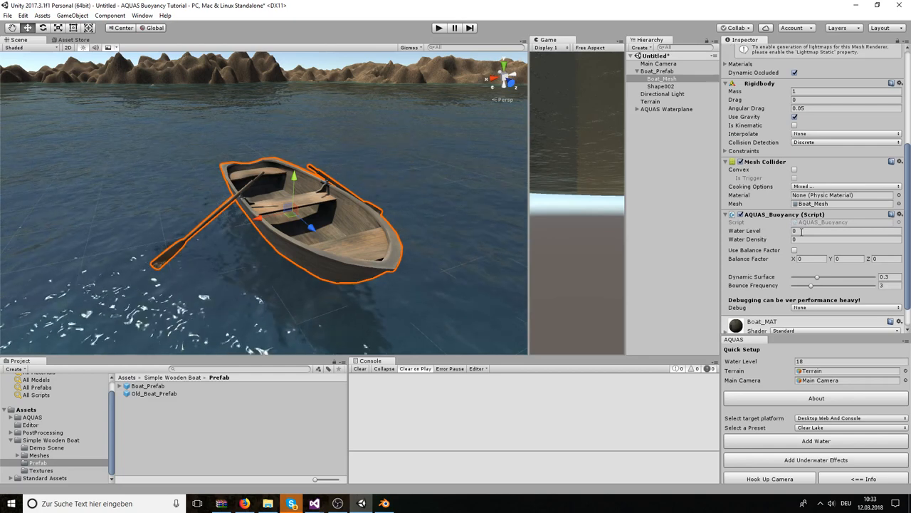
- Set the AQUAS_Buoyancy Water Level field to 18
{"action": "left_click", "coordinate": [840, 231]}
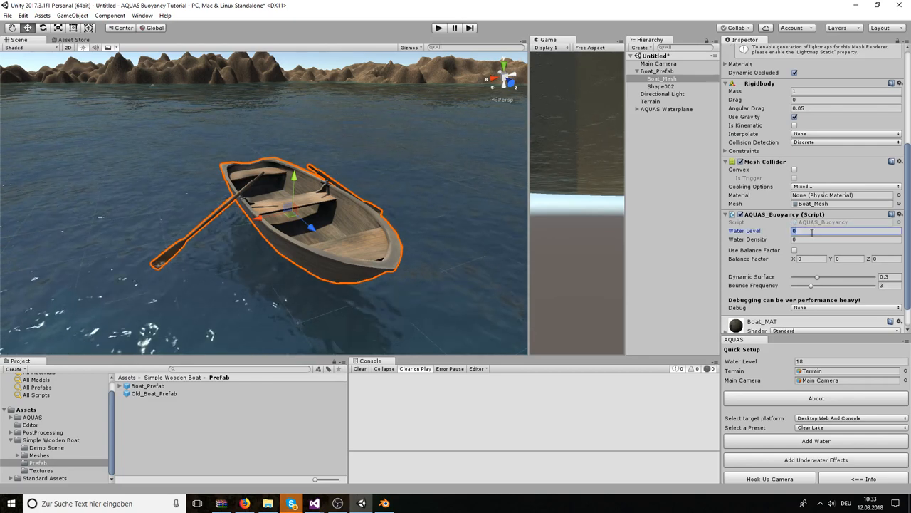
{"action": "type", "text": "18"}
{"action": "left_click", "coordinate": [846, 239]}
{"action": "type", "text": "1"}
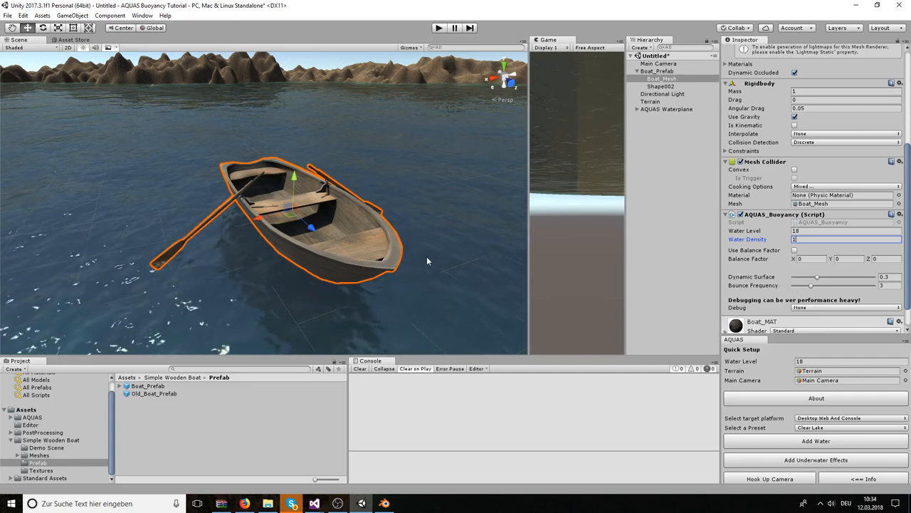
{"action": "mouse_move", "coordinate": [484, 249]}
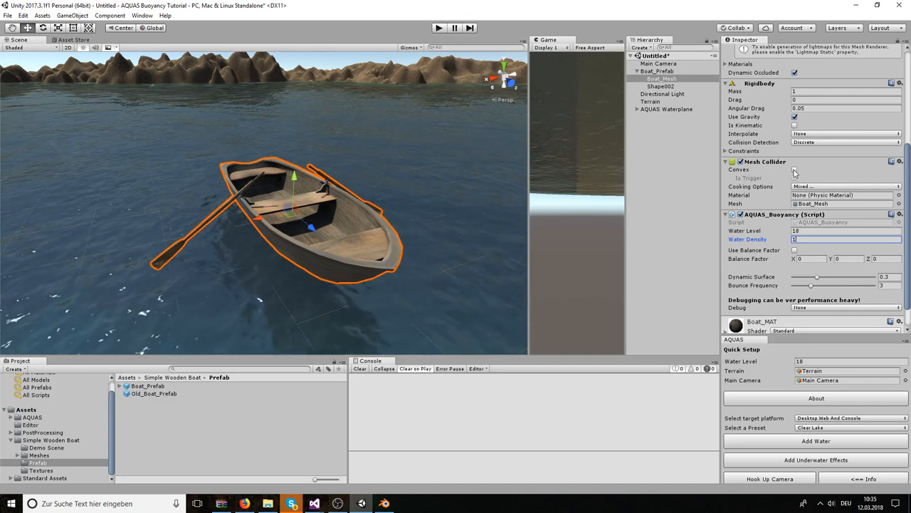
- Tick Convex on Boat_Mesh's Mesh Collider so a hull shape wraps the boat
{"action": "left_click", "coordinate": [794, 170]}
{"action": "type", "text": "2"}
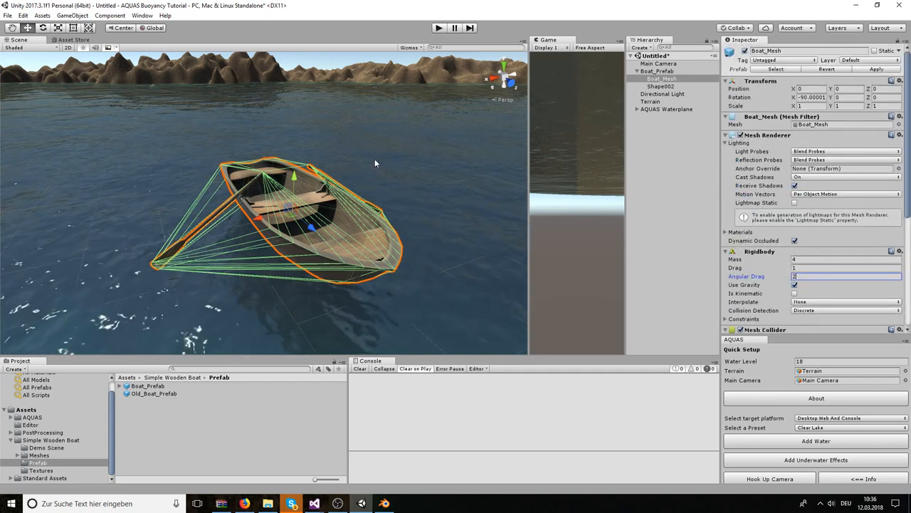
{"action": "left_click", "coordinate": [43, 27]}
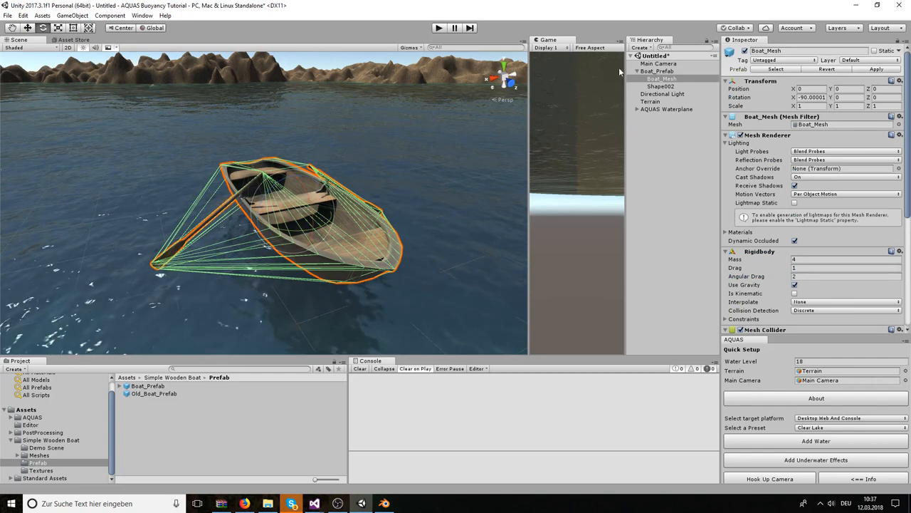
{"action": "left_click", "coordinate": [655, 71]}
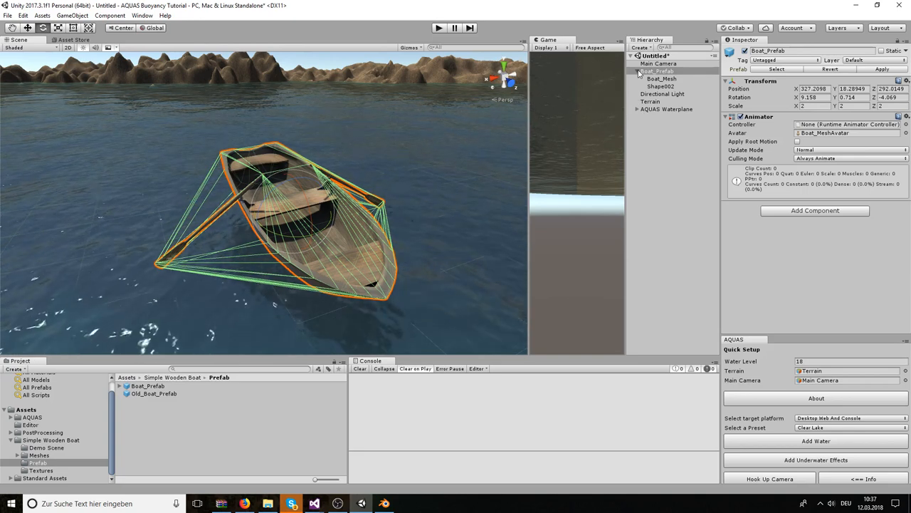
{"action": "left_click", "coordinate": [667, 109]}
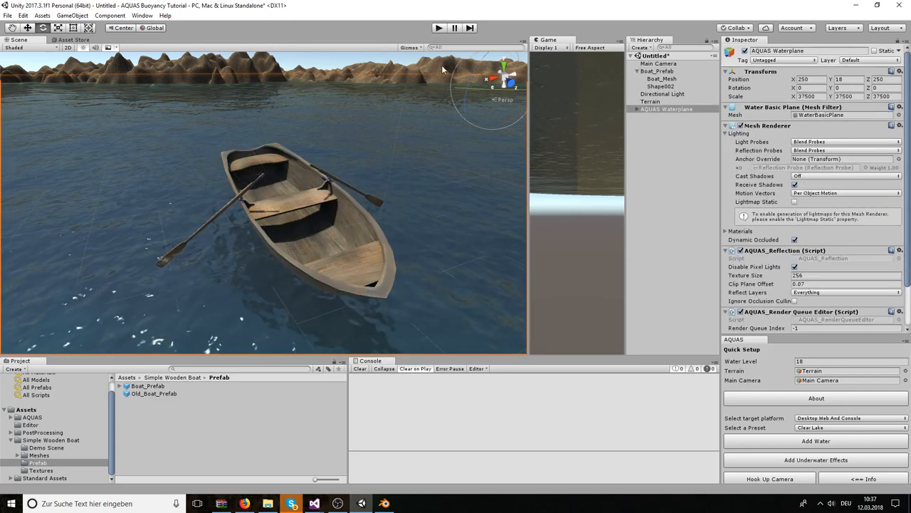
- Run the scene, select the whole boat object and watch it float and rock on the AQUAS water
{"action": "left_click", "coordinate": [438, 28]}
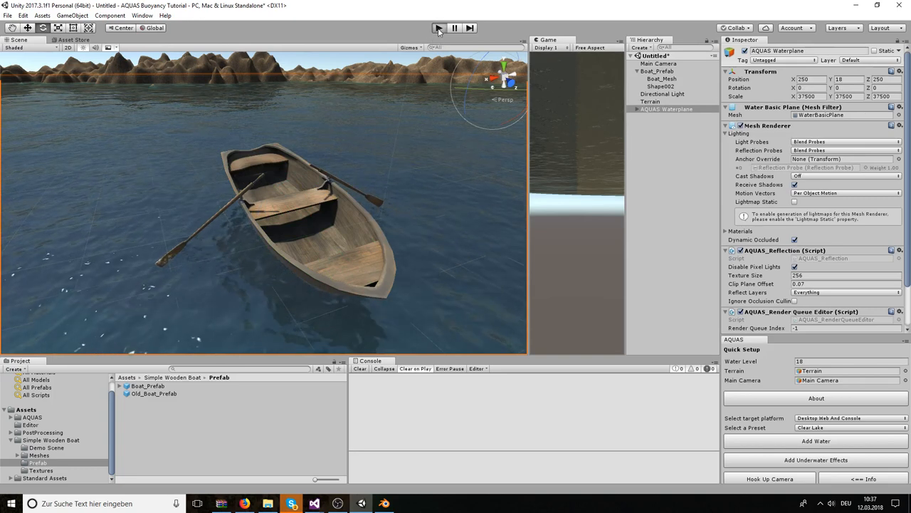
{"action": "left_click", "coordinate": [438, 29]}
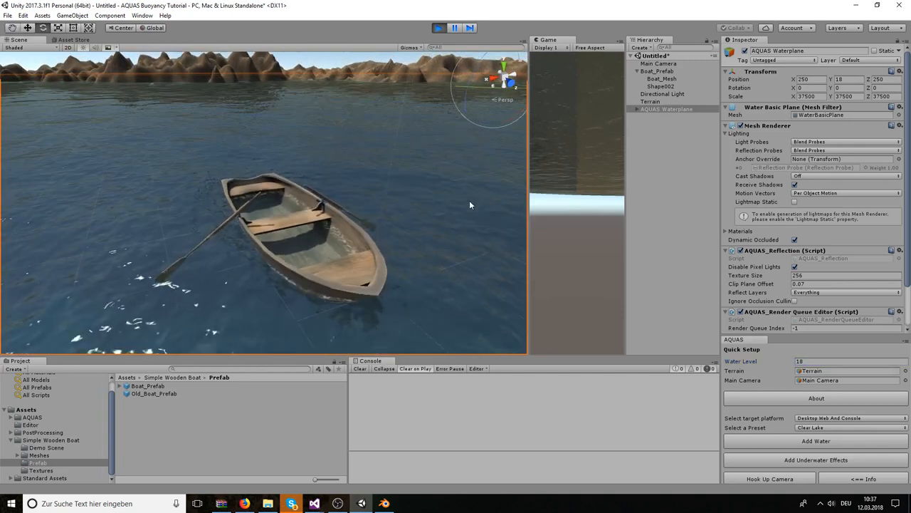
{"action": "left_click", "coordinate": [657, 71]}
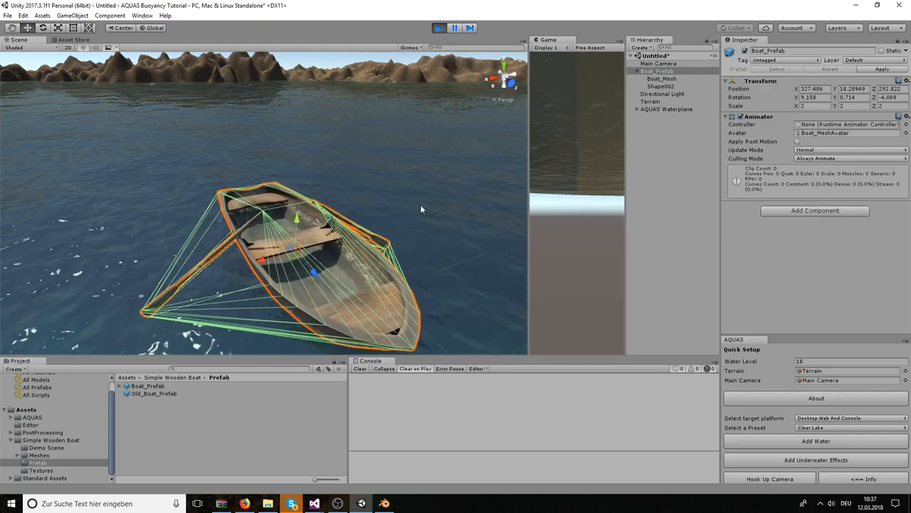
{"action": "left_click", "coordinate": [666, 109]}
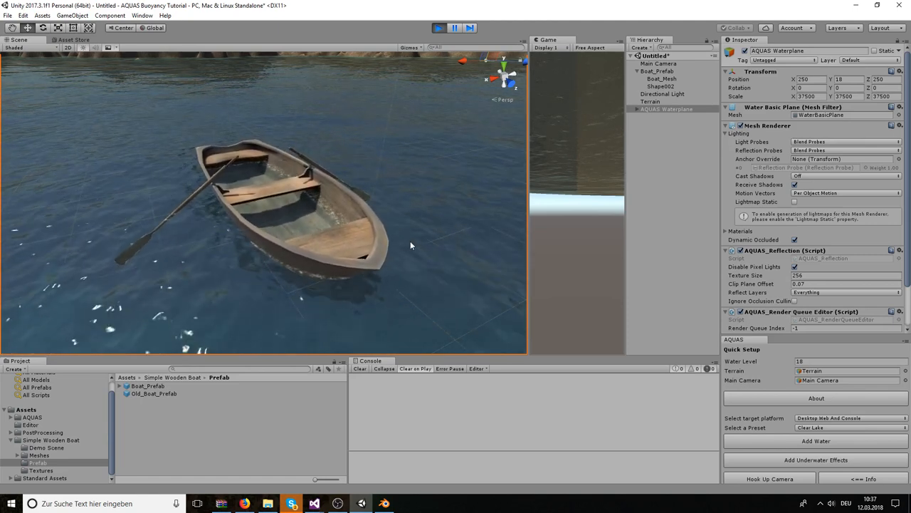
{"action": "left_click_drag", "start_coordinate": [410, 245], "coordinate": [464, 263]}
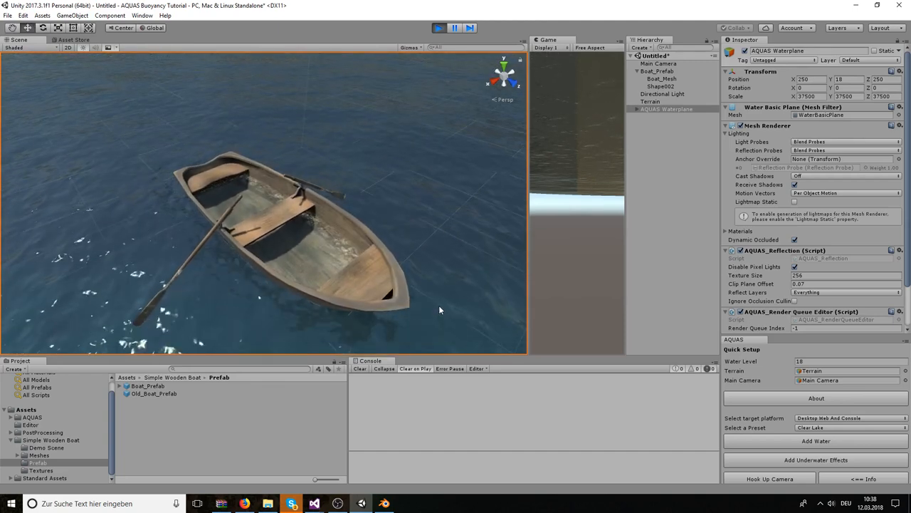
{"action": "mouse_move", "coordinate": [384, 504]}
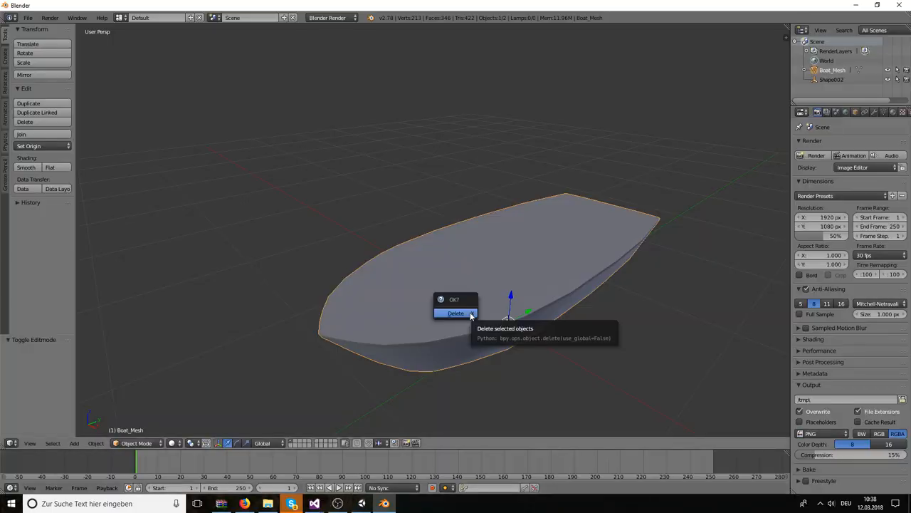
- Switch from Unity to Blender with an empty scene ready
{"action": "left_click", "coordinate": [455, 314]}
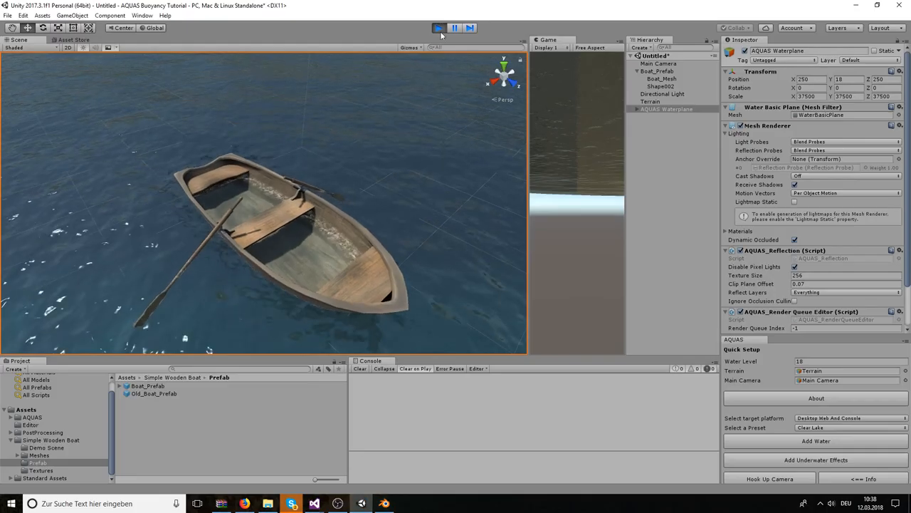
{"action": "left_click", "coordinate": [438, 28]}
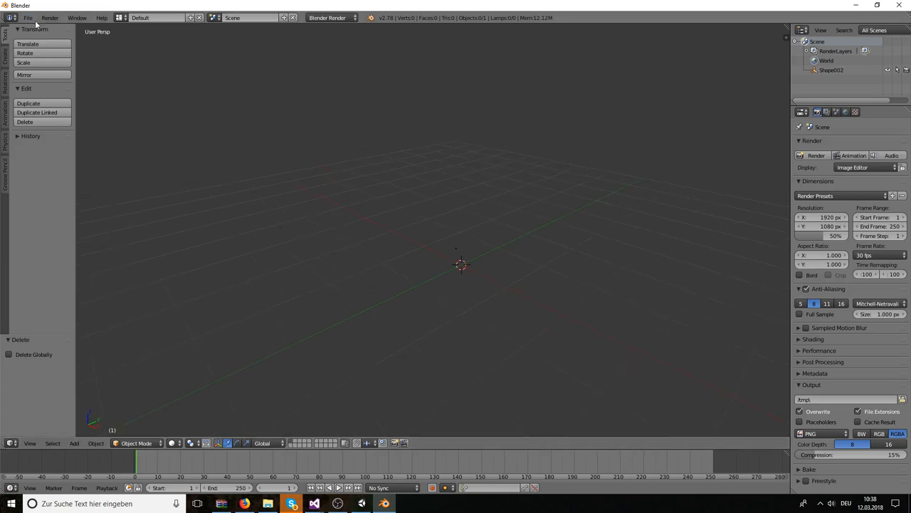
- Import Boat_Mesh.FBX from the Meshes folder and select the imported boat
{"action": "left_click", "coordinate": [27, 17]}
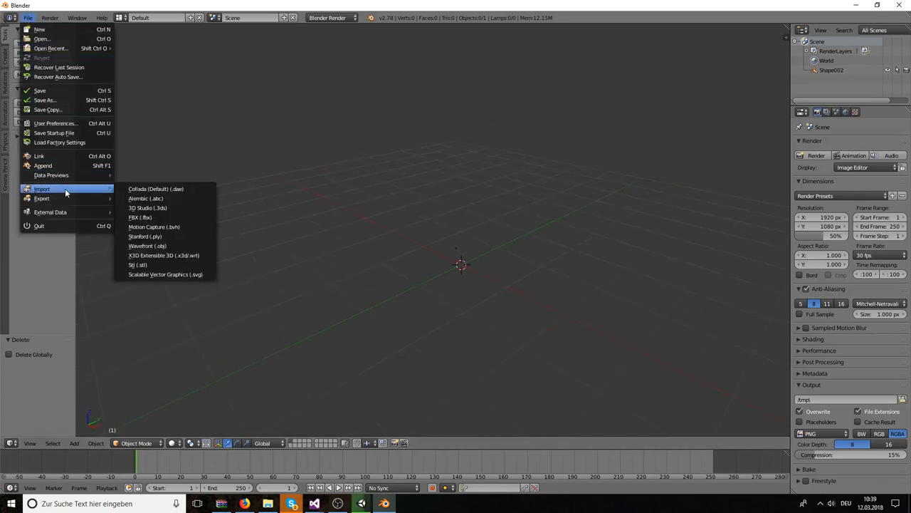
{"action": "left_click", "coordinate": [140, 217]}
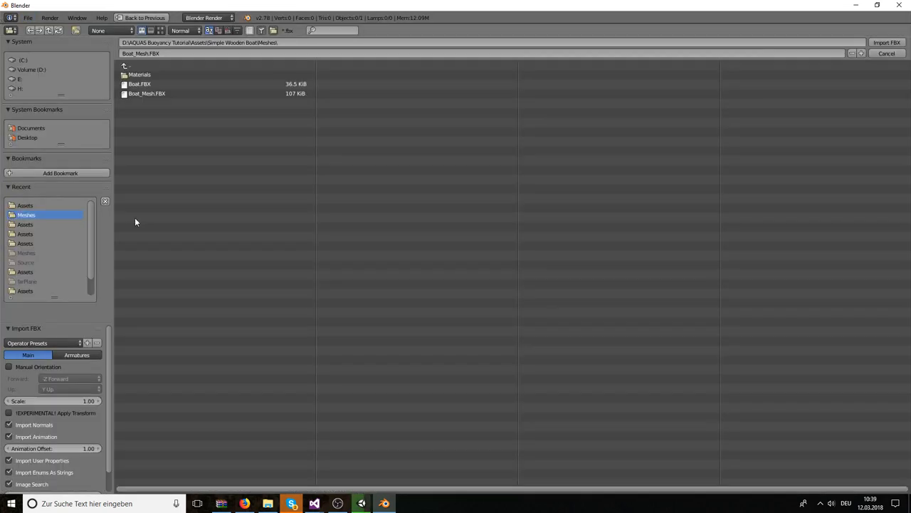
{"action": "left_click", "coordinate": [147, 94]}
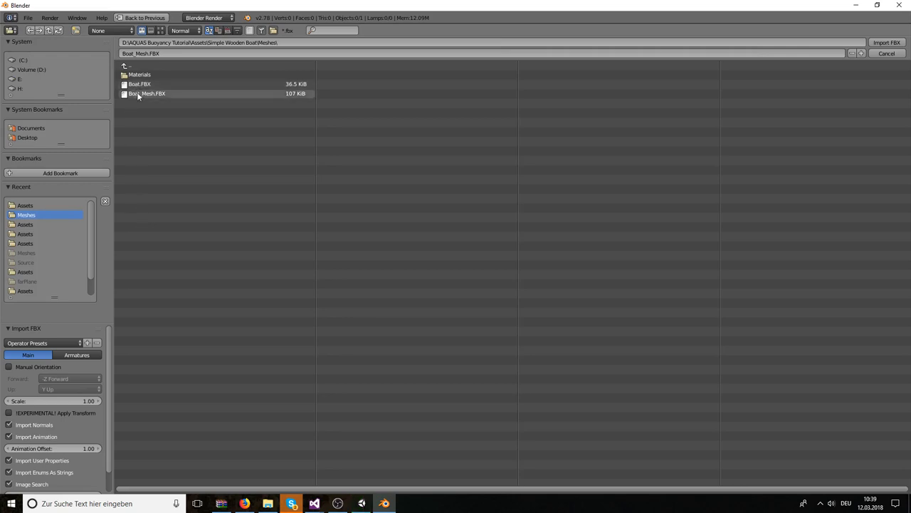
{"action": "left_click", "coordinate": [885, 43]}
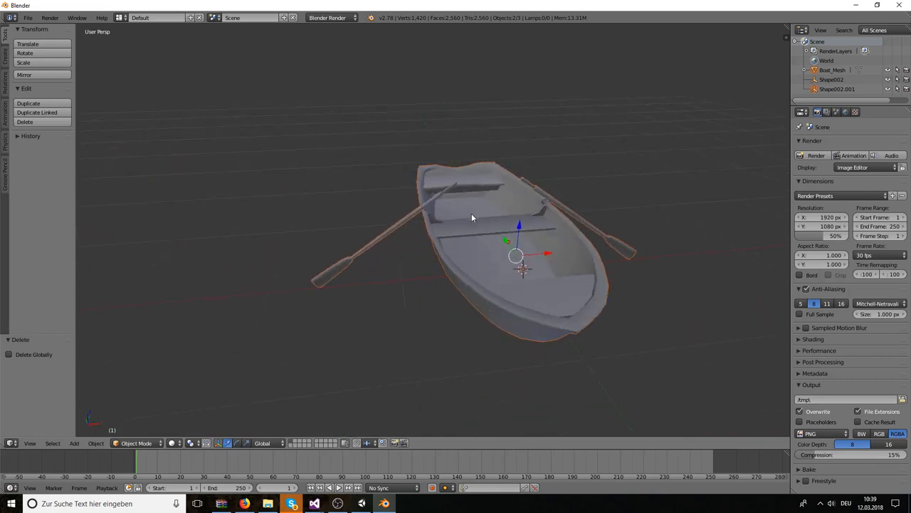
{"action": "left_click", "coordinate": [491, 234]}
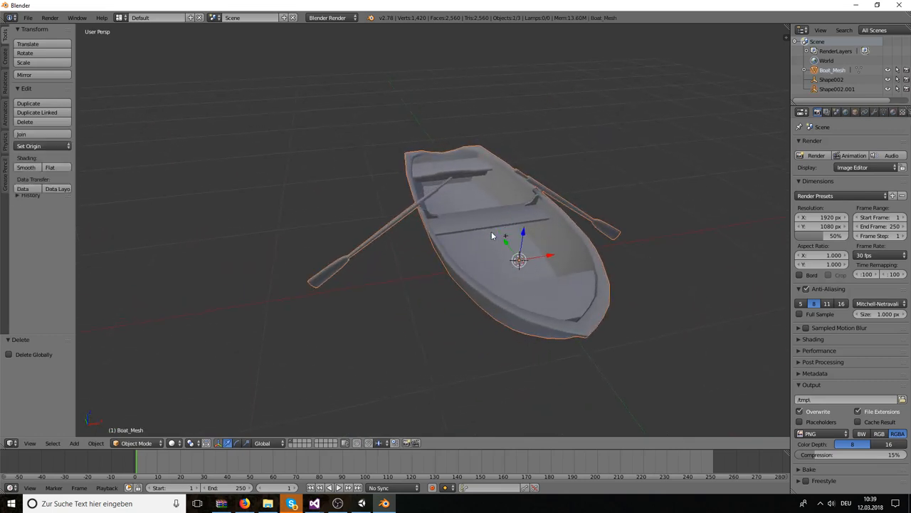
- Enter Edit Mode with all vertices selected and wrap the boat and oars in a Convex Hull
{"action": "key", "text": "Tab"}
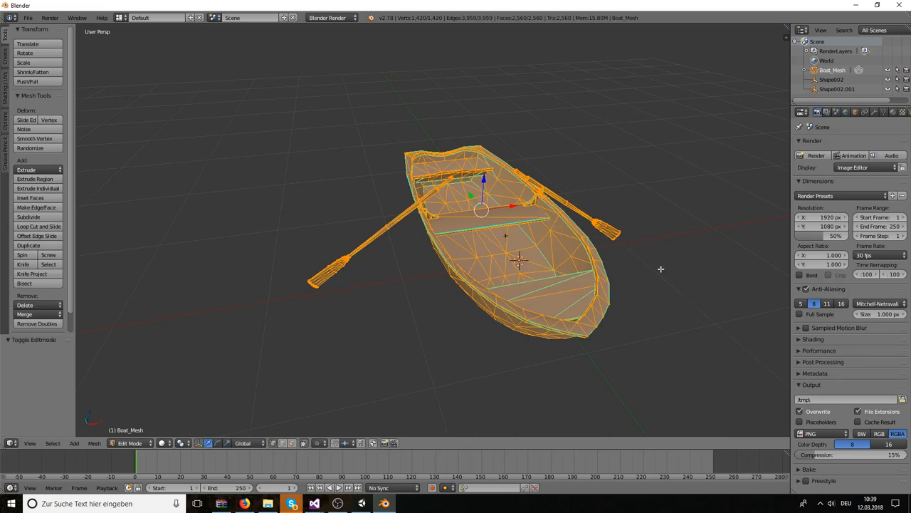
{"action": "mouse_move", "coordinate": [666, 267]}
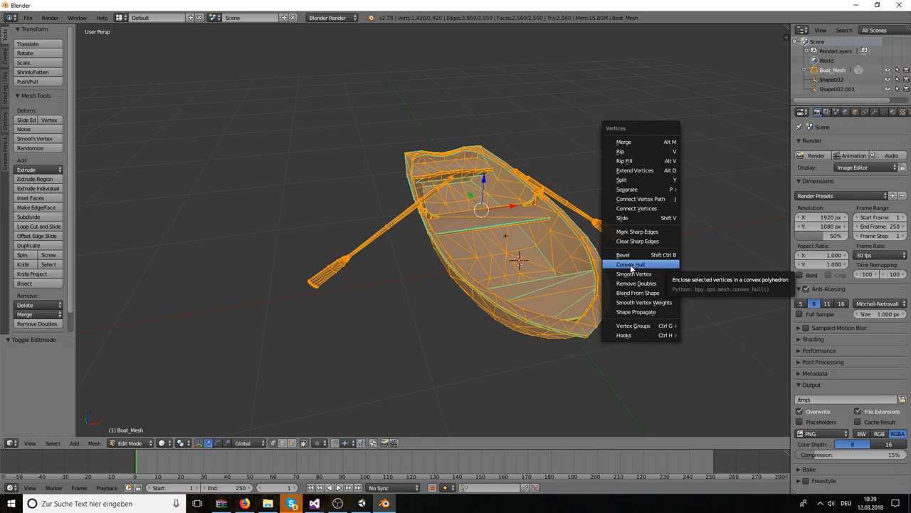
{"action": "left_click", "coordinate": [631, 263]}
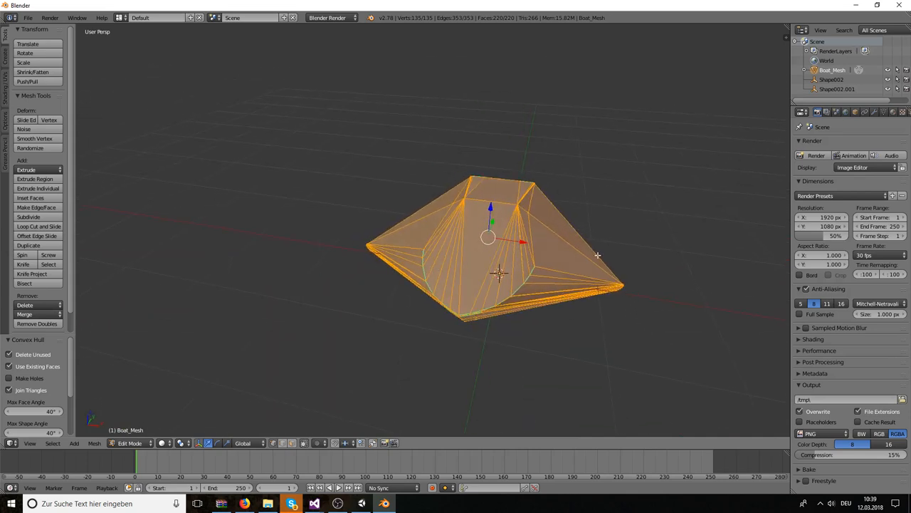
{"action": "mouse_move", "coordinate": [610, 262]}
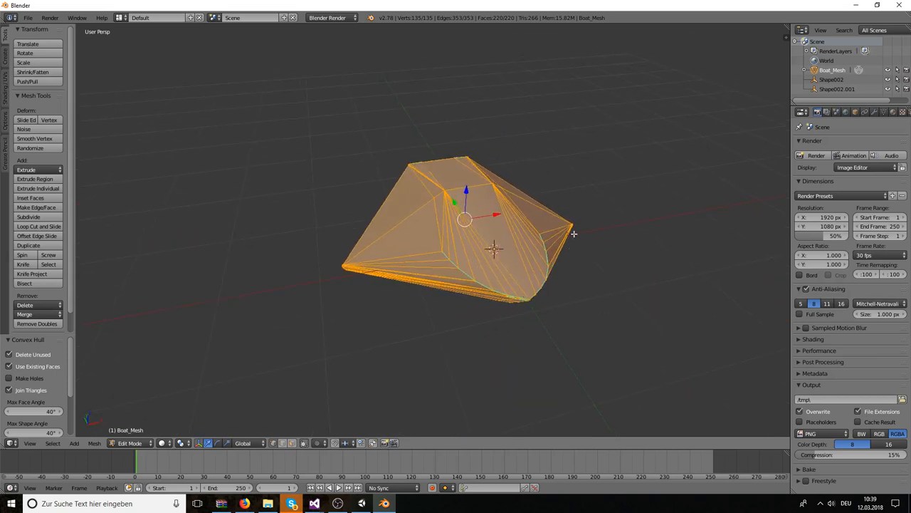
{"action": "mouse_move", "coordinate": [326, 259]}
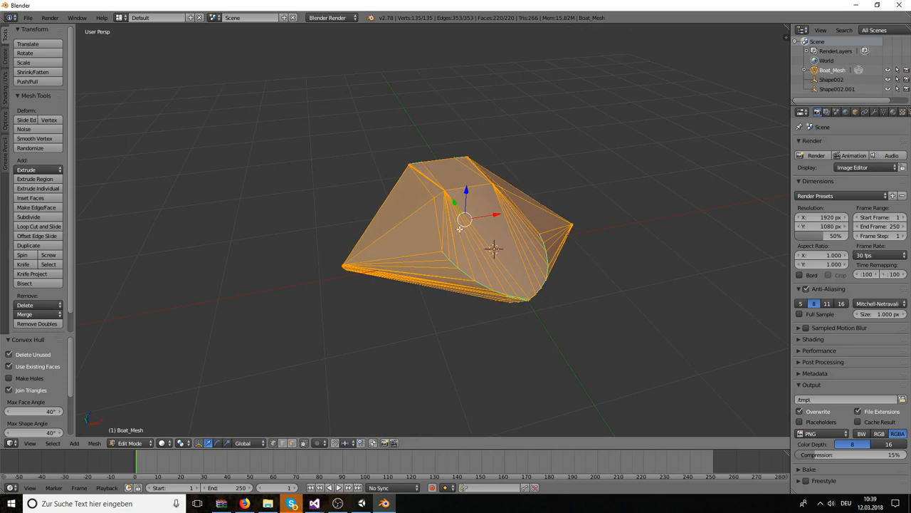
{"action": "mouse_move", "coordinate": [439, 296]}
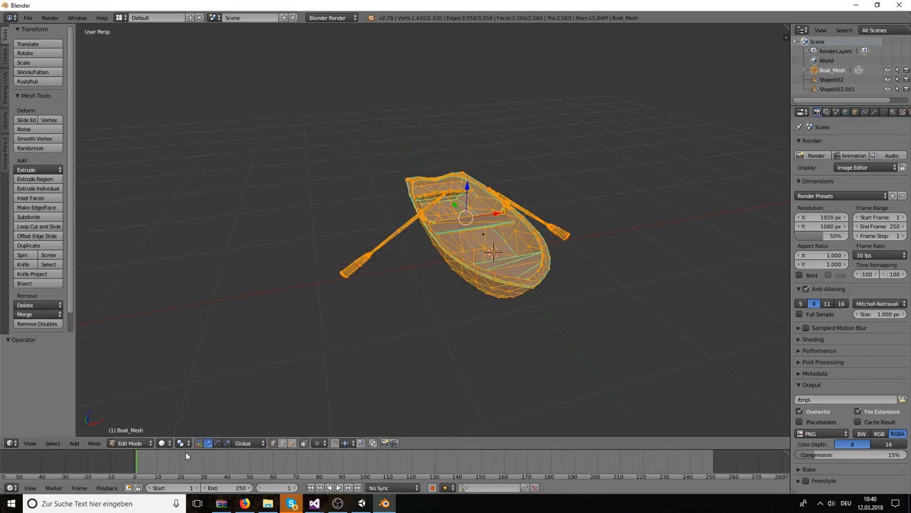
{"action": "mouse_move", "coordinate": [213, 393]}
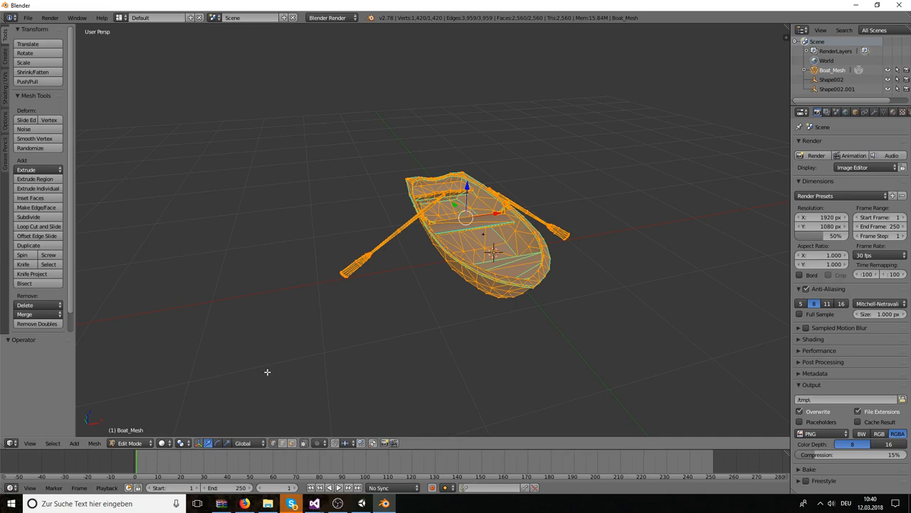
{"action": "mouse_move", "coordinate": [357, 339]}
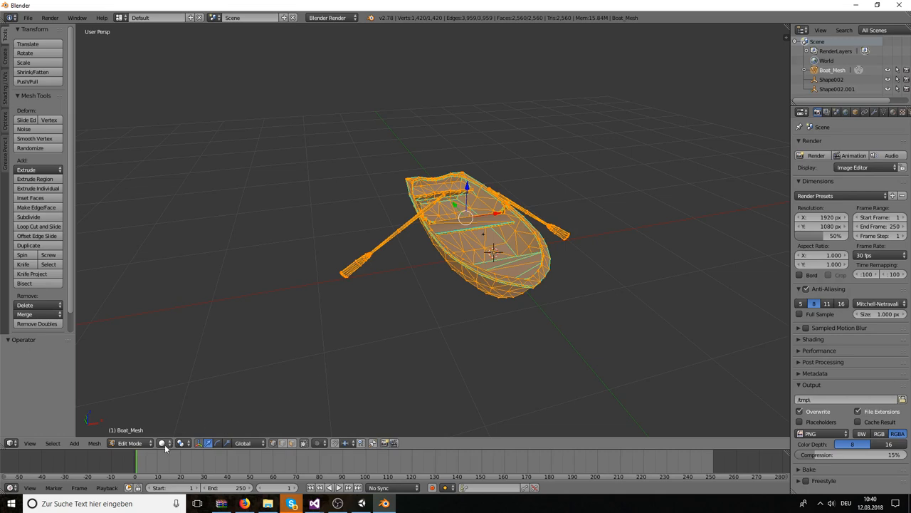
- Switch to wireframe shading, box-select both oars in front view and delete their vertices
{"action": "left_click", "coordinate": [162, 443]}
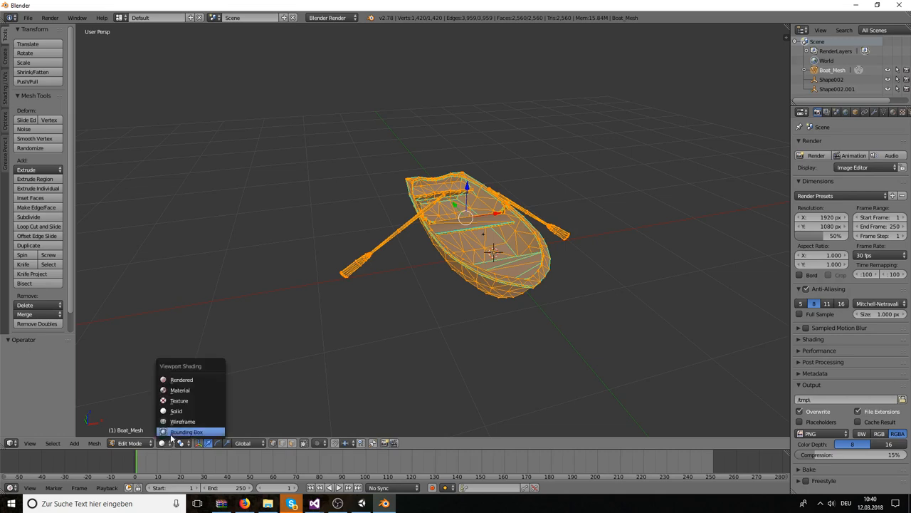
{"action": "left_click", "coordinate": [182, 422]}
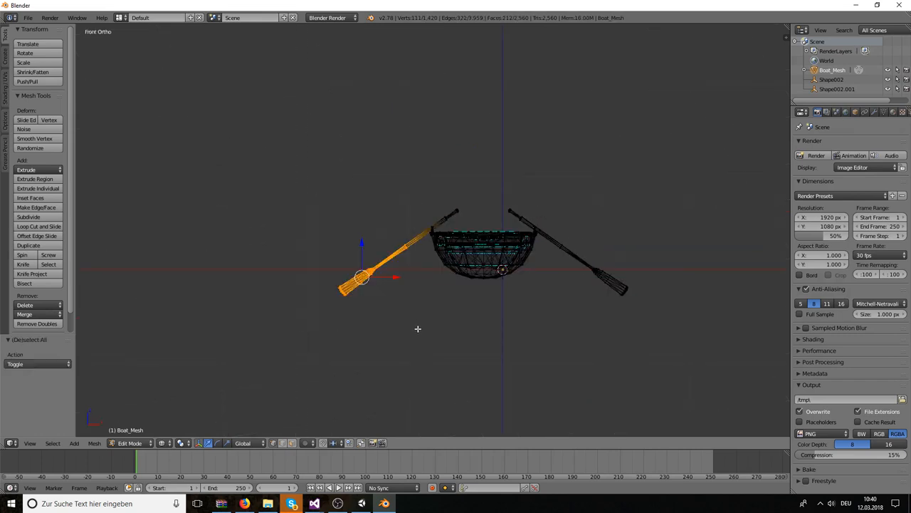
{"action": "left_click_drag", "start_coordinate": [662, 212], "coordinate": [552, 310]}
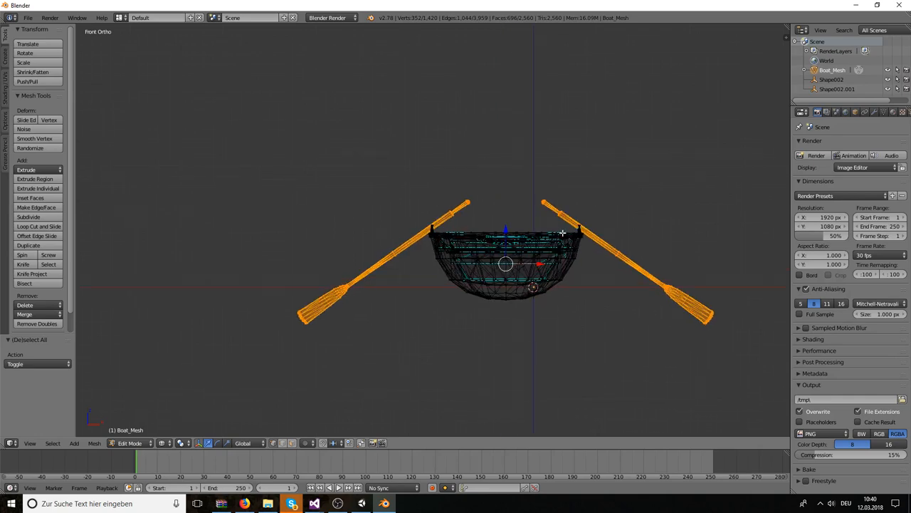
{"action": "scroll", "scroll_direction": "up", "scroll_amount": 3}
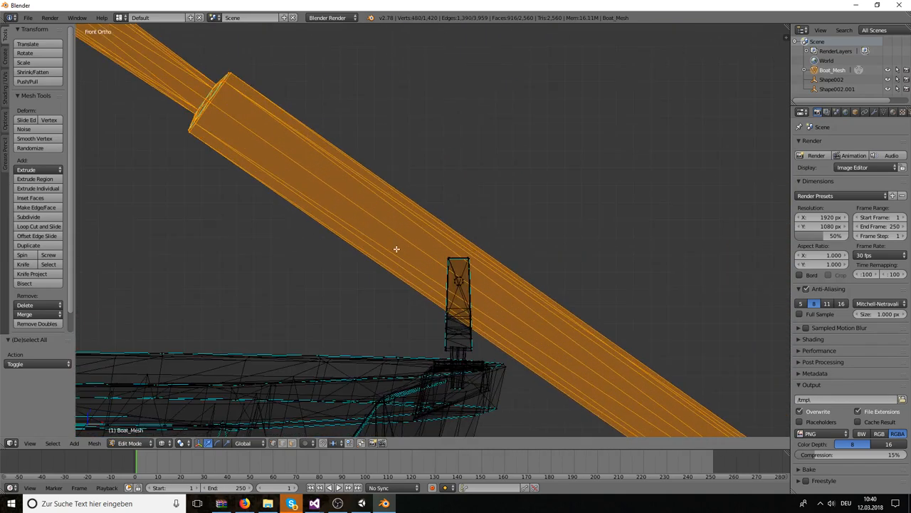
{"action": "left_click_drag", "start_coordinate": [396, 249], "coordinate": [487, 353]}
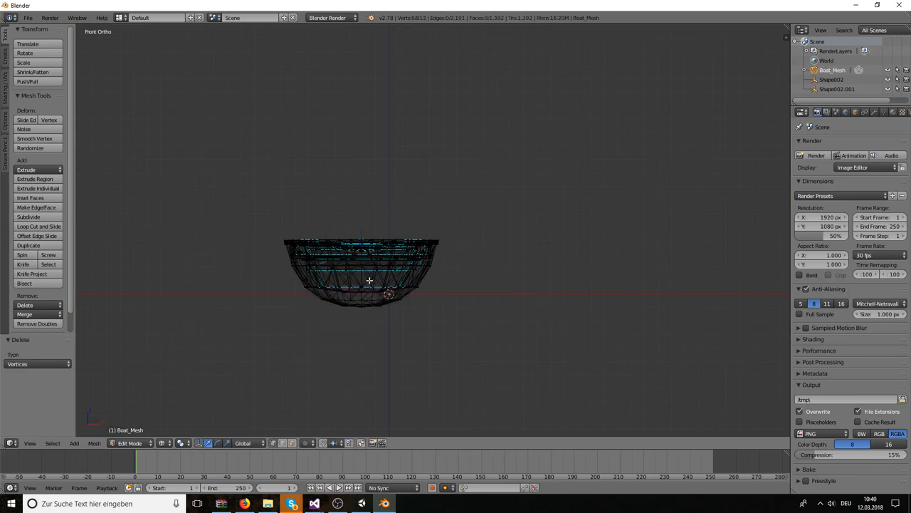
{"action": "left_click", "coordinate": [174, 443]}
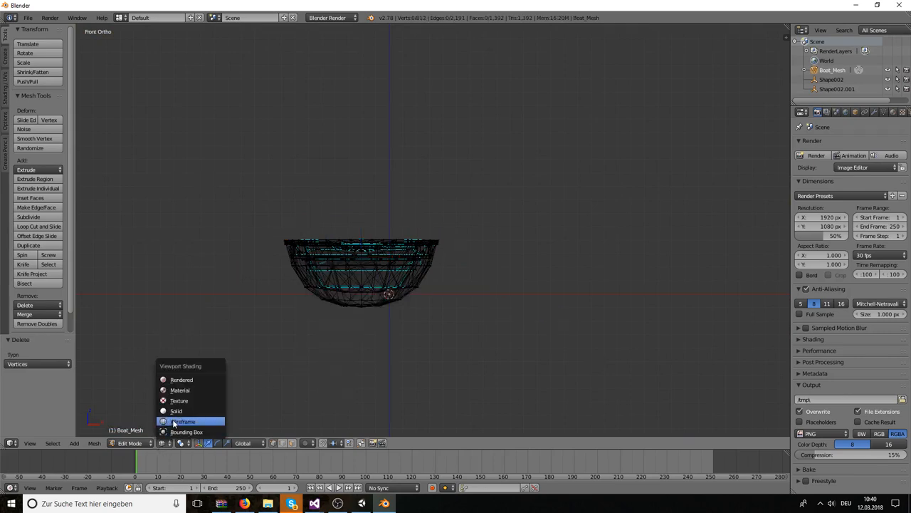
- Wrap all the boat body vertices in a Convex Hull under Solid shading and return to Object Mode
{"action": "left_click", "coordinate": [176, 410]}
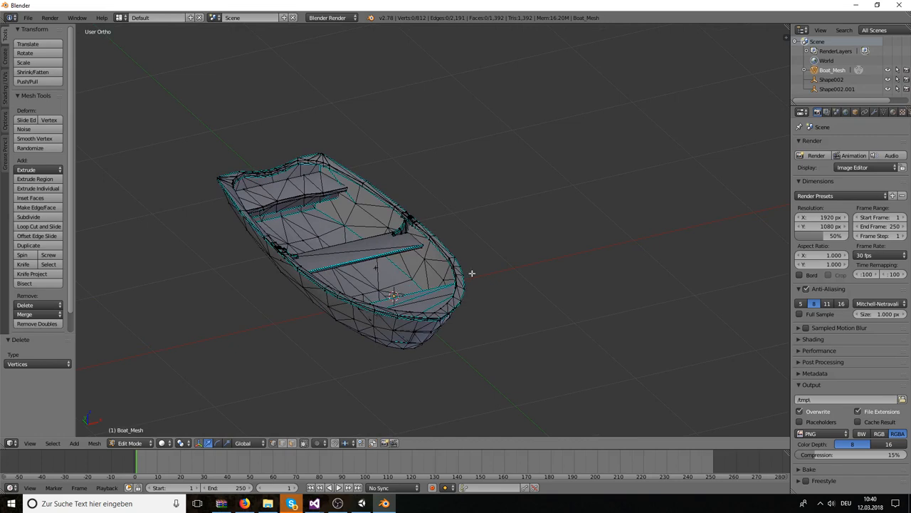
{"action": "mouse_move", "coordinate": [245, 215]}
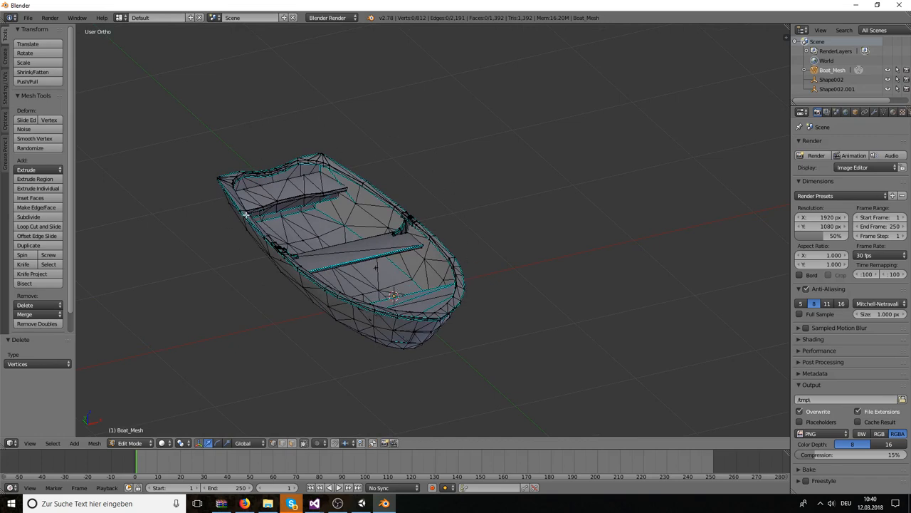
{"action": "mouse_move", "coordinate": [524, 332]}
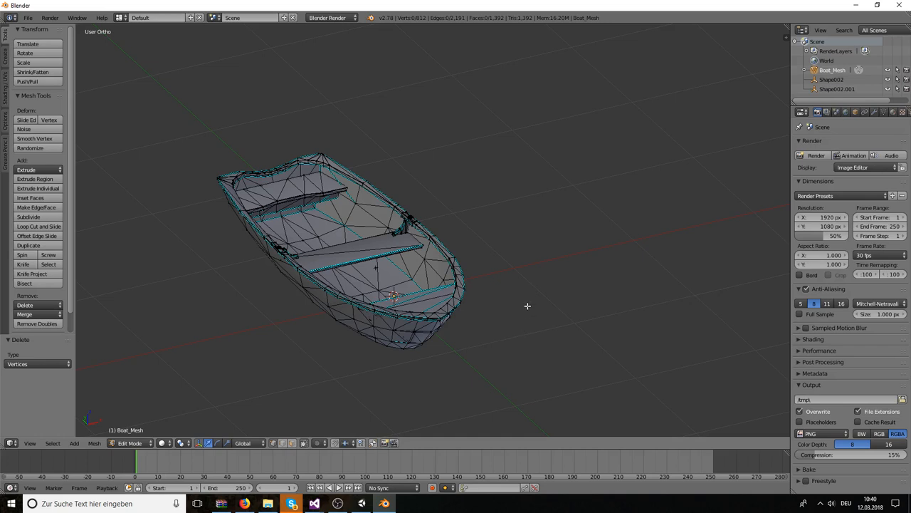
{"action": "key", "text": "a"}
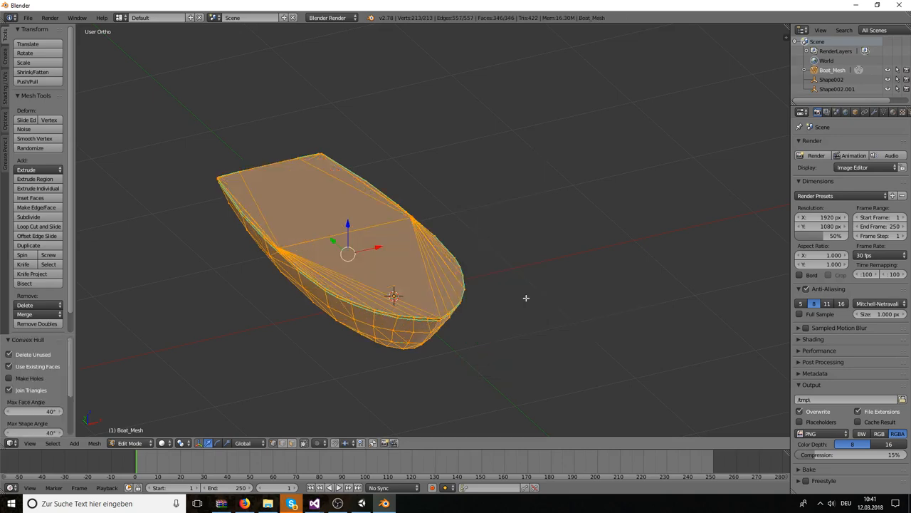
{"action": "left_click_drag", "start_coordinate": [349, 254], "coordinate": [399, 230]}
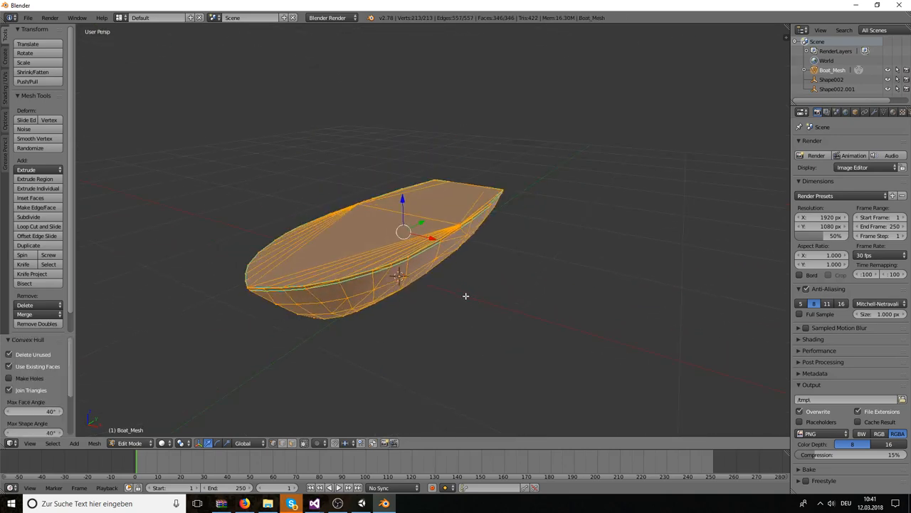
{"action": "key", "text": "Tab"}
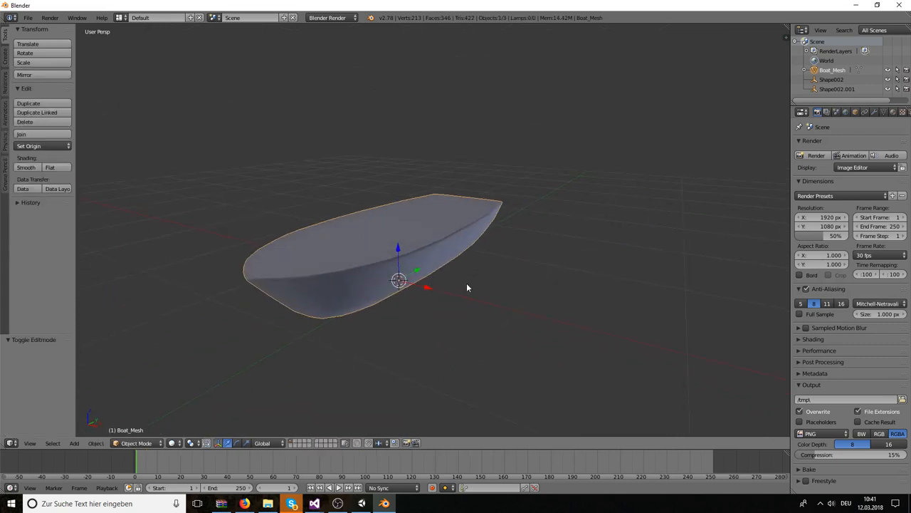
{"action": "mouse_move", "coordinate": [43, 33]}
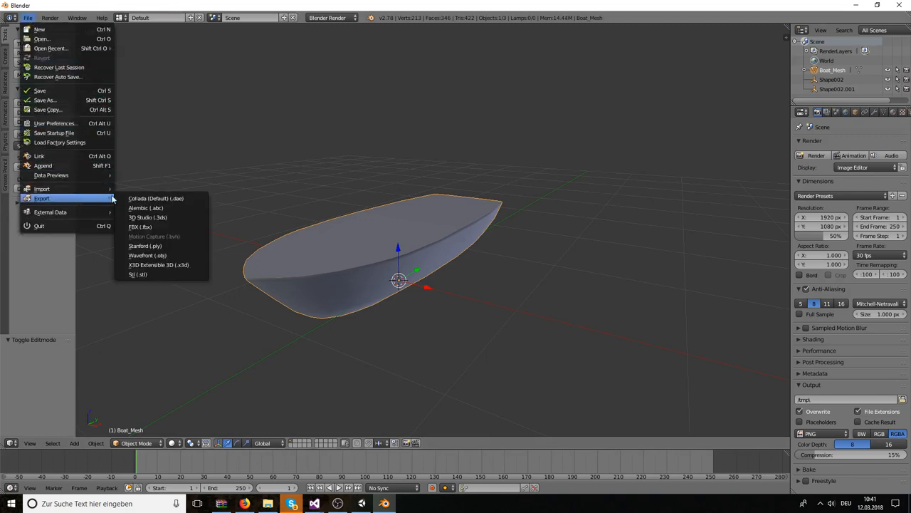
{"action": "mouse_move", "coordinate": [139, 226]}
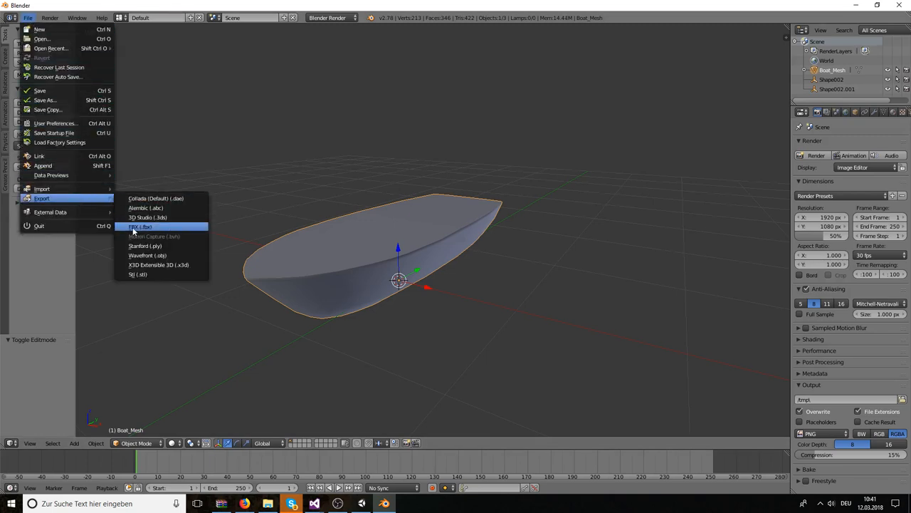
- Export the hull as Boat Hull.fbx into the Unity project's Assets folder
{"action": "left_click", "coordinate": [140, 226]}
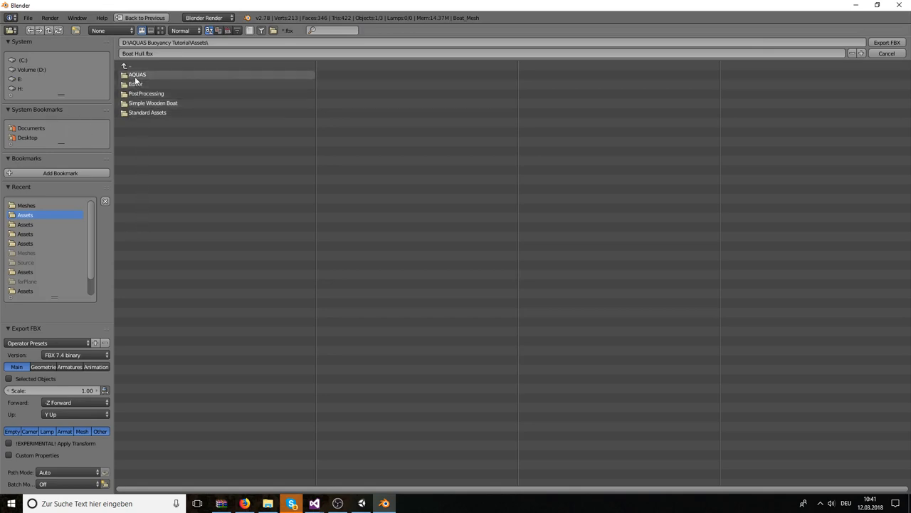
{"action": "mouse_move", "coordinate": [135, 78]}
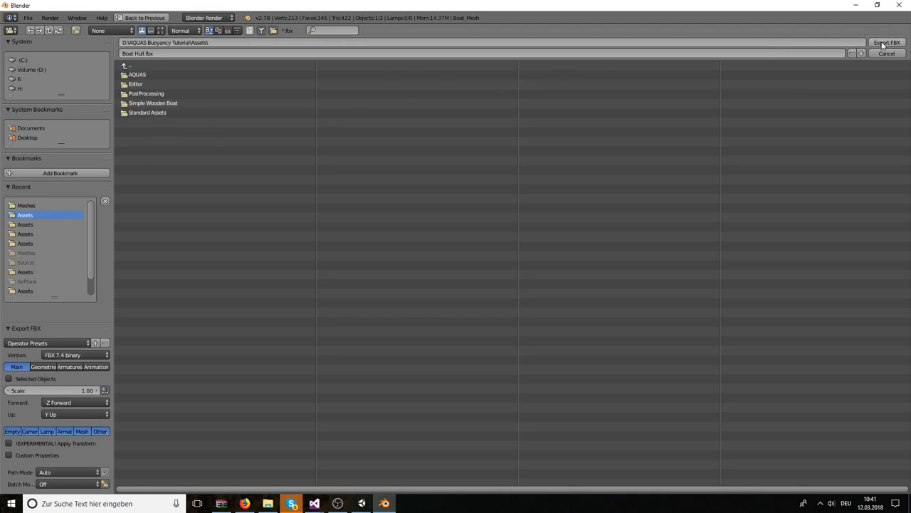
{"action": "left_click", "coordinate": [885, 43]}
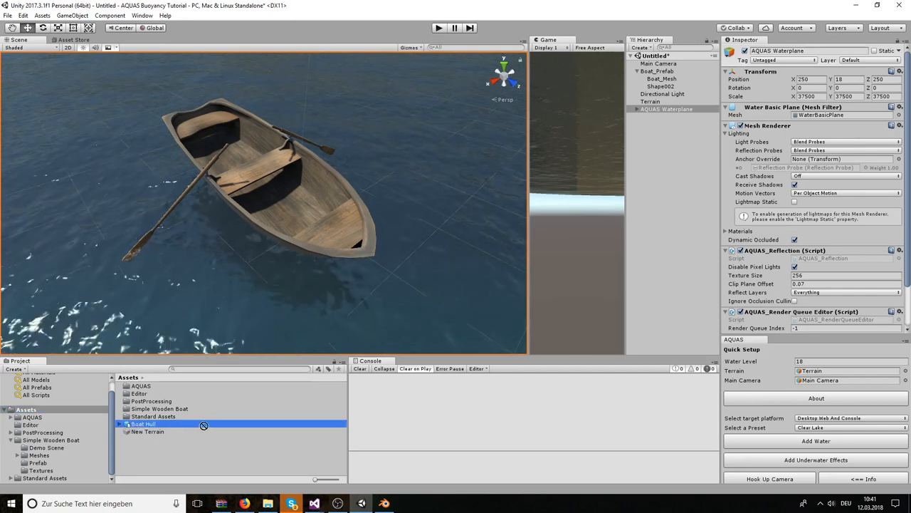
- Nest the Boat Hull asset under Boat_Mesh inside the boat prefab
{"action": "left_click", "coordinate": [661, 78]}
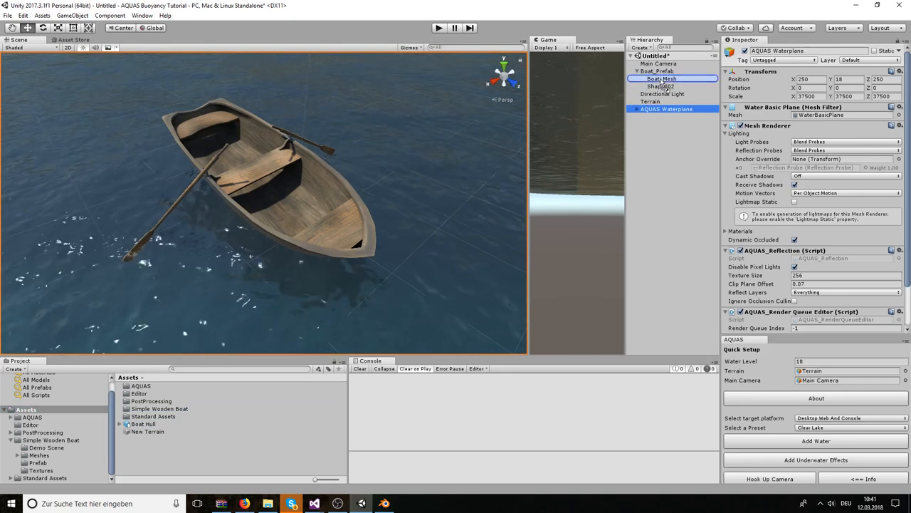
{"action": "left_click", "coordinate": [657, 71]}
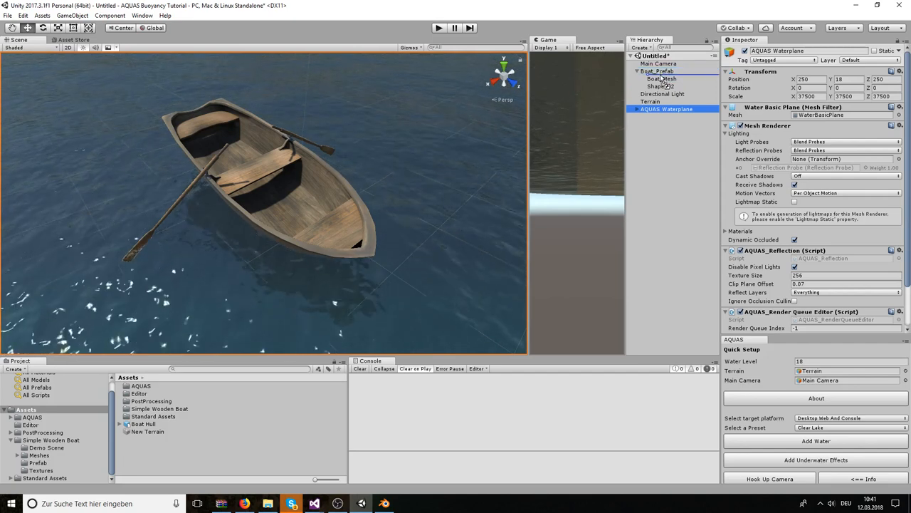
{"action": "left_click", "coordinate": [662, 78]}
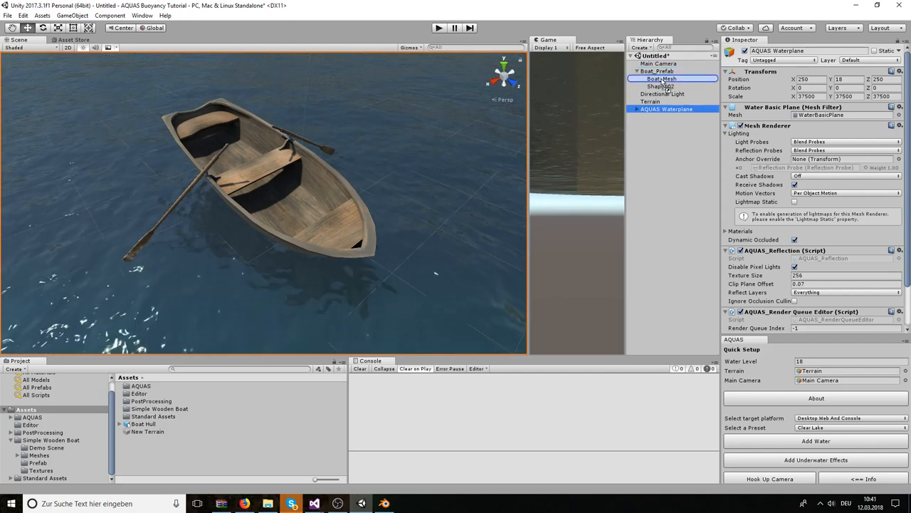
{"action": "left_click", "coordinate": [664, 85]}
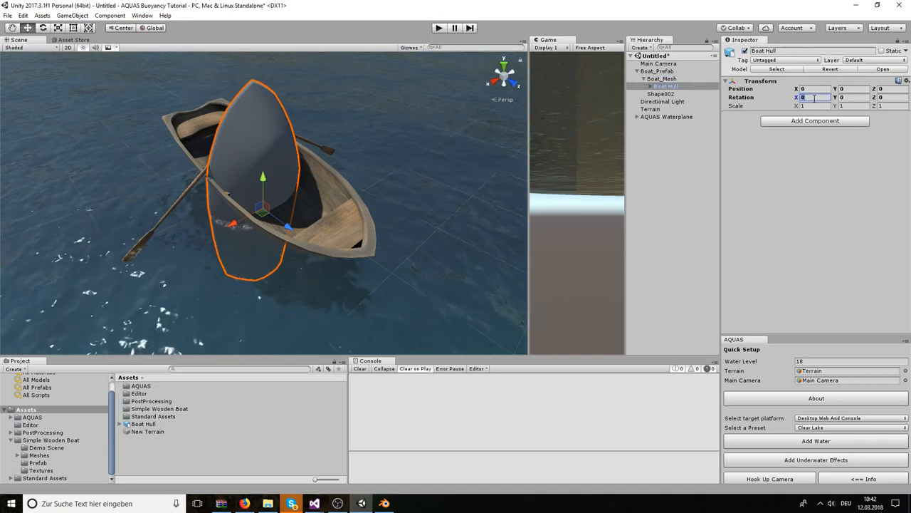
- Set the hull's Rotation X to 90 so it lies flat over the rowboat
{"action": "type", "text": "-90"}
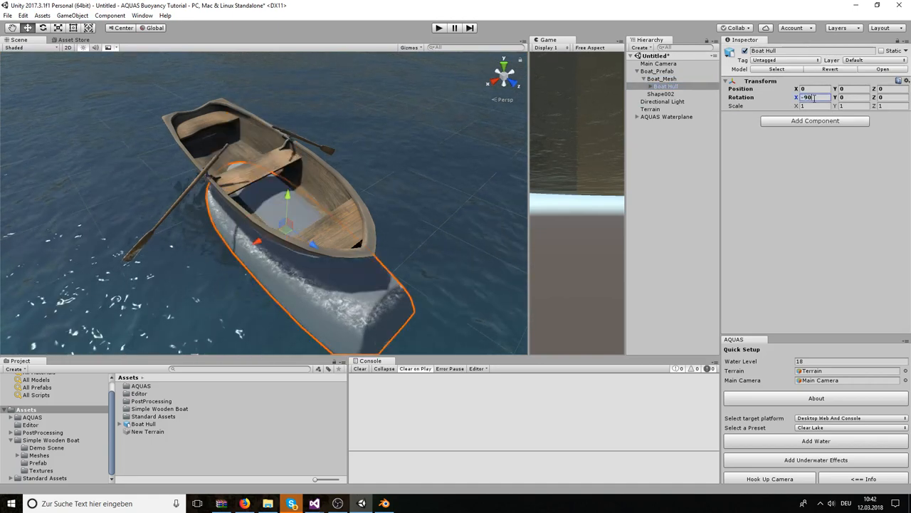
{"action": "type", "text": "90"}
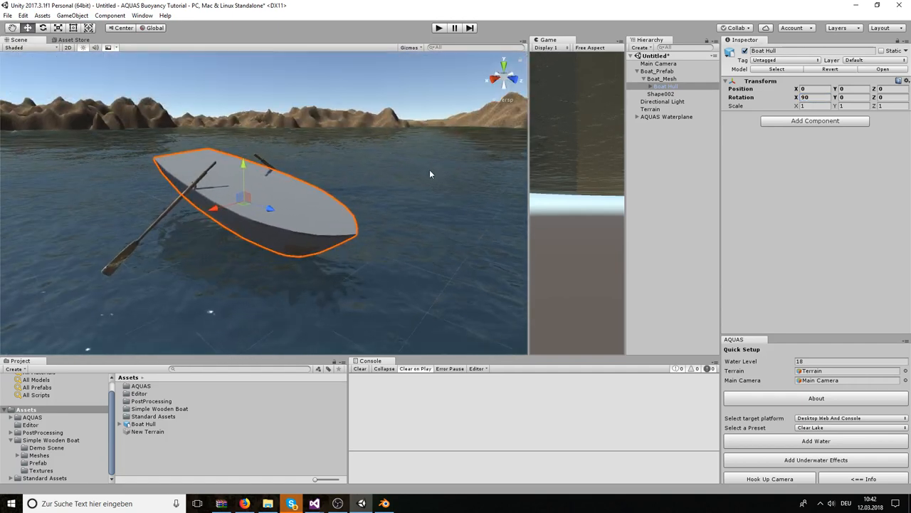
{"action": "left_click_drag", "start_coordinate": [430, 174], "coordinate": [430, 185]}
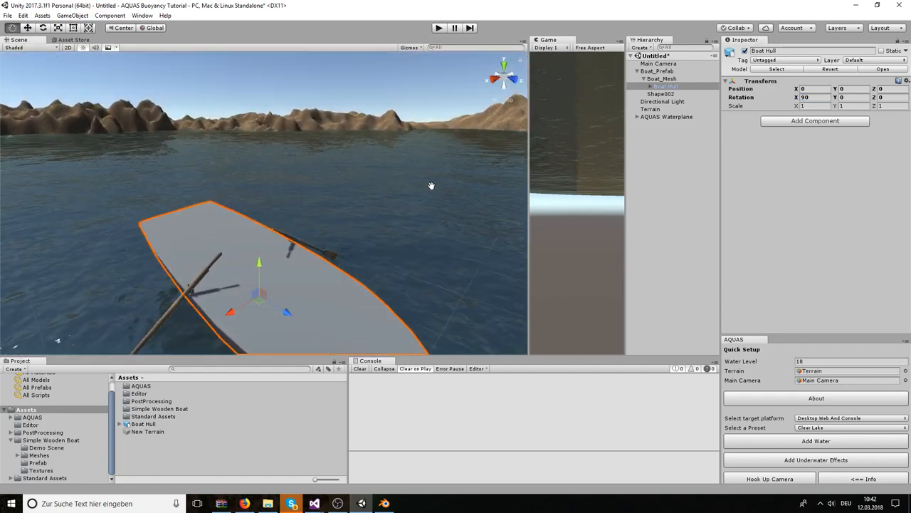
{"action": "left_click_drag", "start_coordinate": [430, 185], "coordinate": [420, 248]}
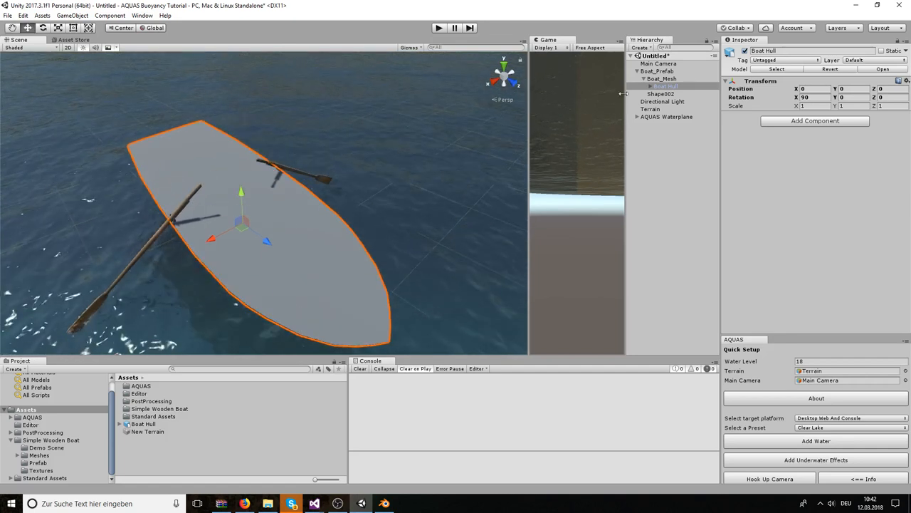
- Select the hull's mesh child and create a new Volume Mask material in Assets
{"action": "left_click", "coordinate": [644, 87]}
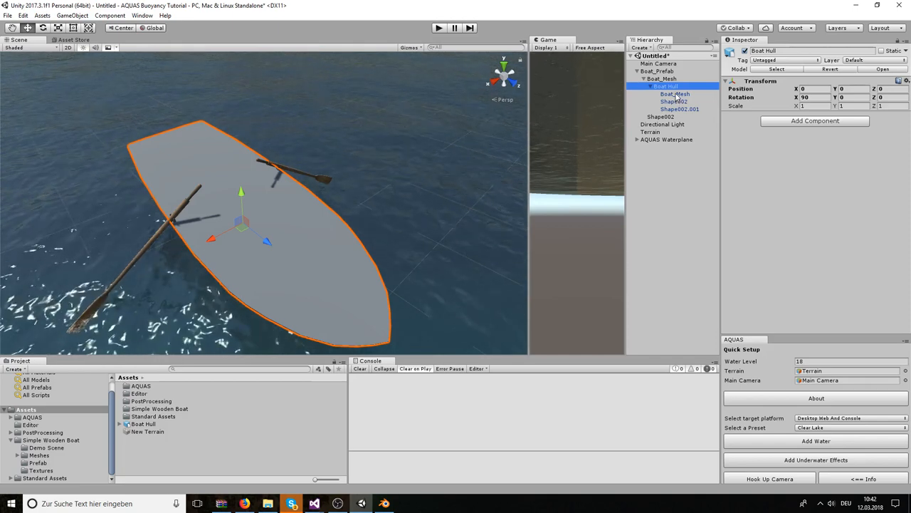
{"action": "left_click", "coordinate": [673, 94]}
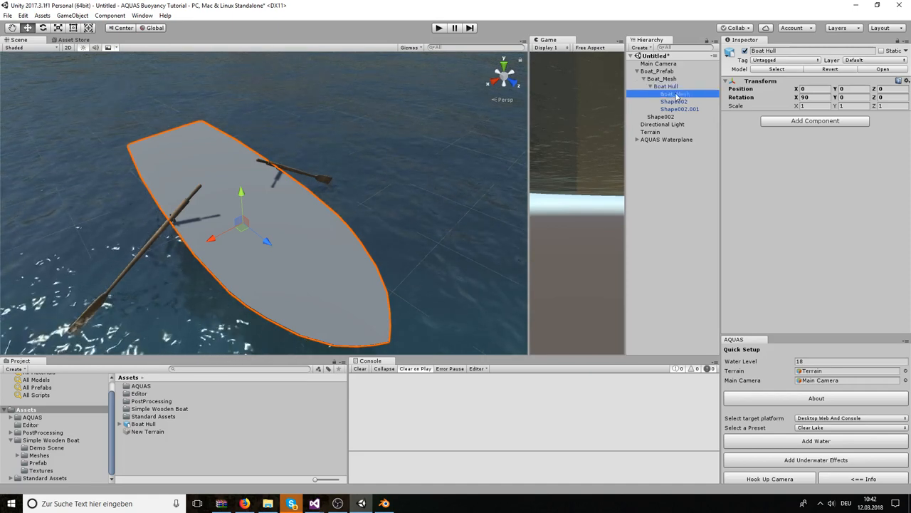
{"action": "left_click", "coordinate": [675, 94]}
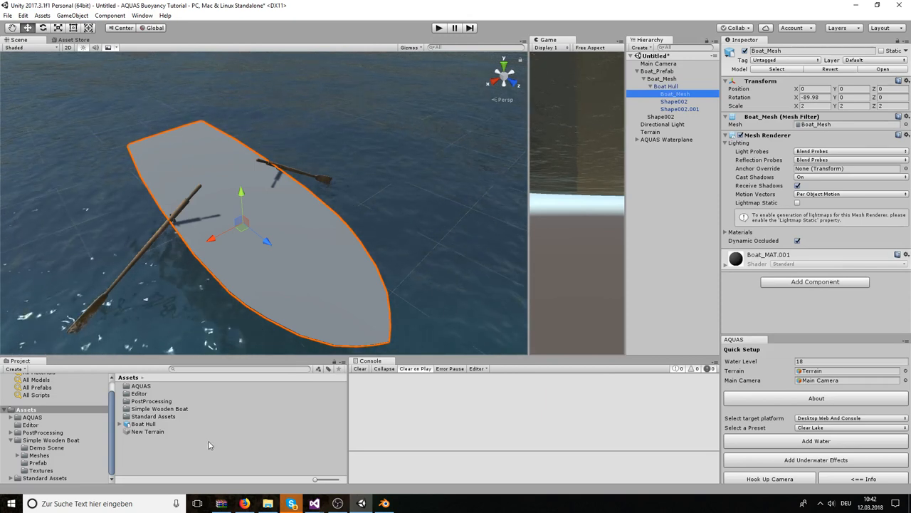
{"action": "right_click", "coordinate": [210, 445]}
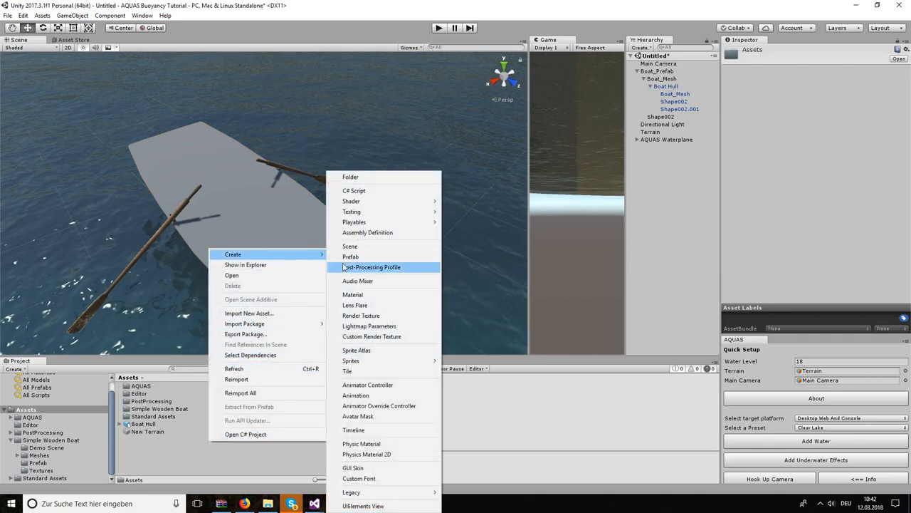
{"action": "left_click", "coordinate": [353, 293]}
{"action": "type", "text": "Volume Mask"}
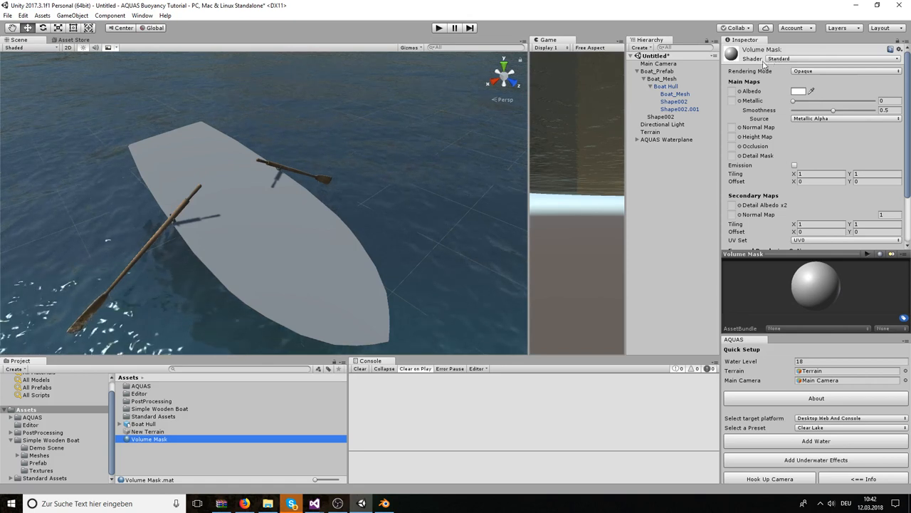
- Give the material the AQUAS > Volume Mask shader and assign it to the hull mesh
{"action": "left_click", "coordinate": [826, 58]}
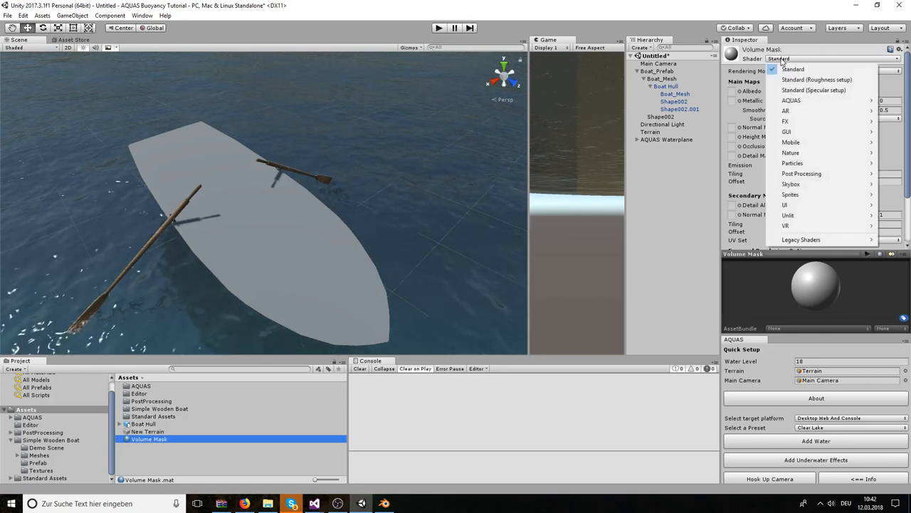
{"action": "mouse_move", "coordinate": [791, 100]}
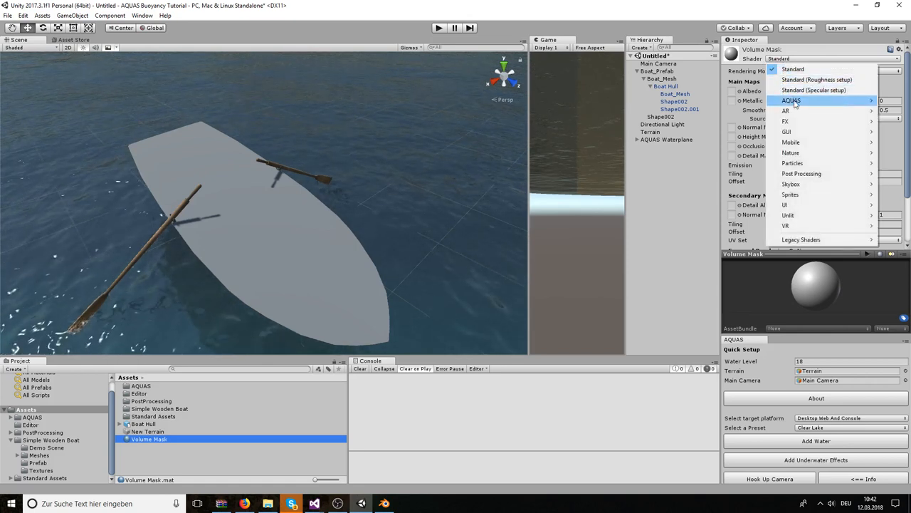
{"action": "left_click", "coordinate": [792, 99]}
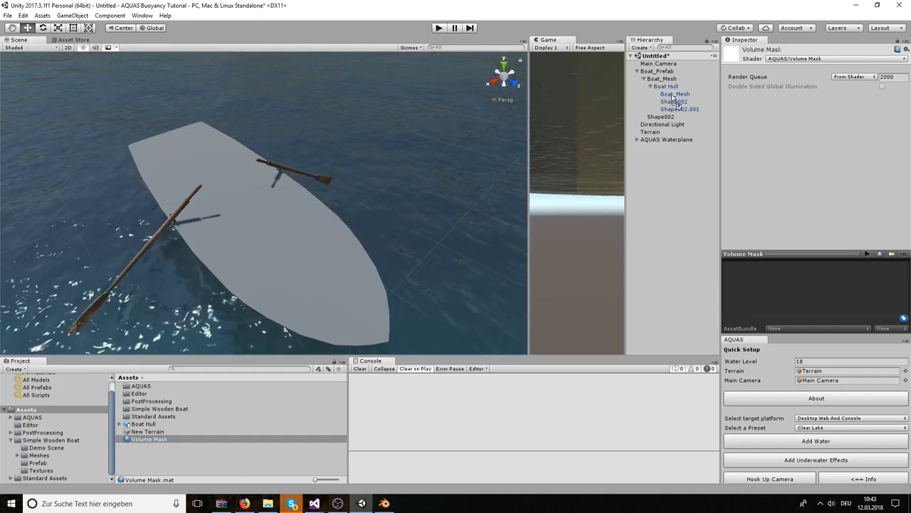
{"action": "left_click", "coordinate": [672, 94]}
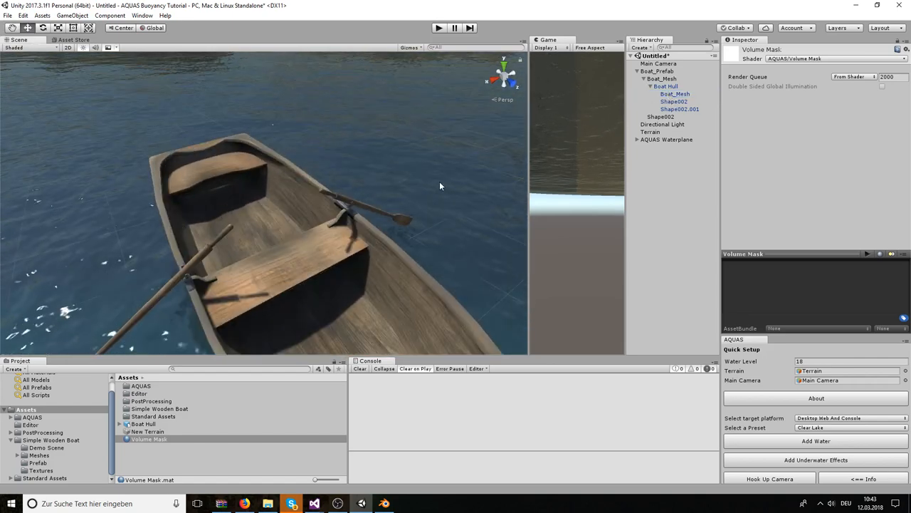
- Look into the boat from above and play the scene to check its interior stays dry
{"action": "left_click_drag", "start_coordinate": [440, 186], "coordinate": [401, 262]}
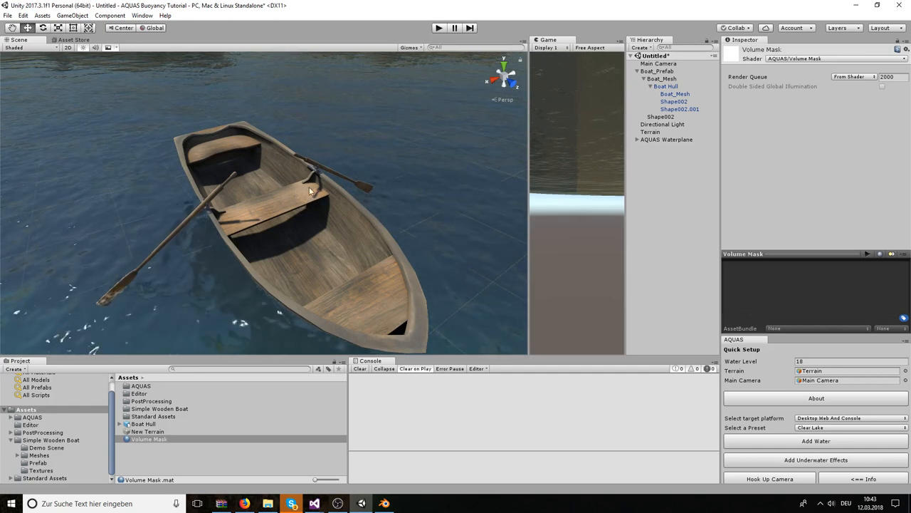
{"action": "left_click", "coordinate": [439, 28]}
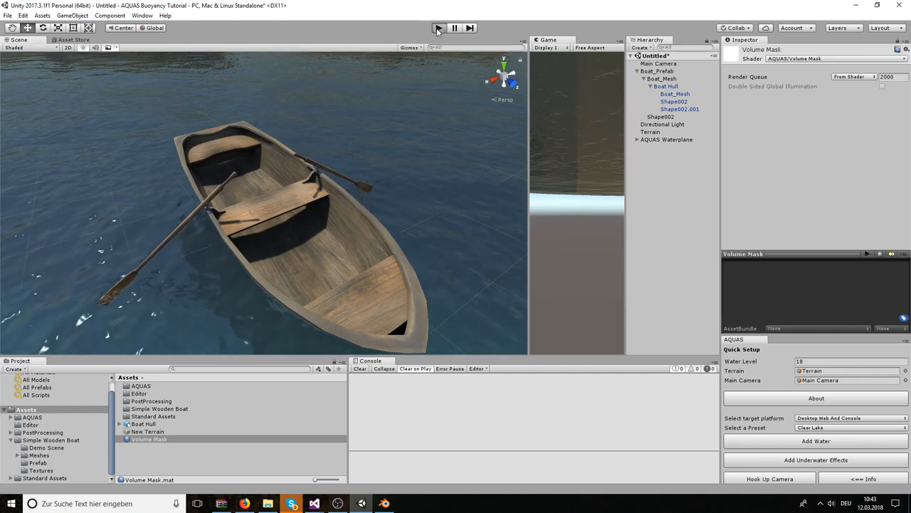
{"action": "left_click", "coordinate": [438, 29]}
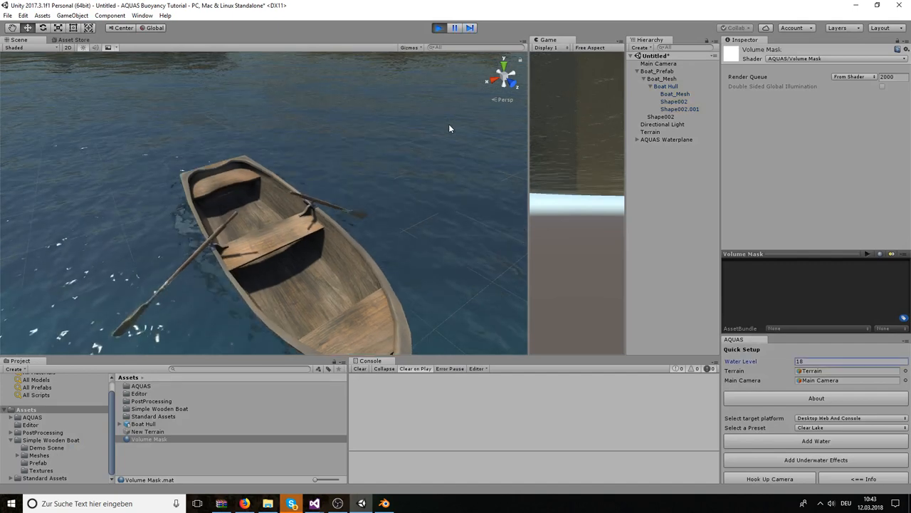